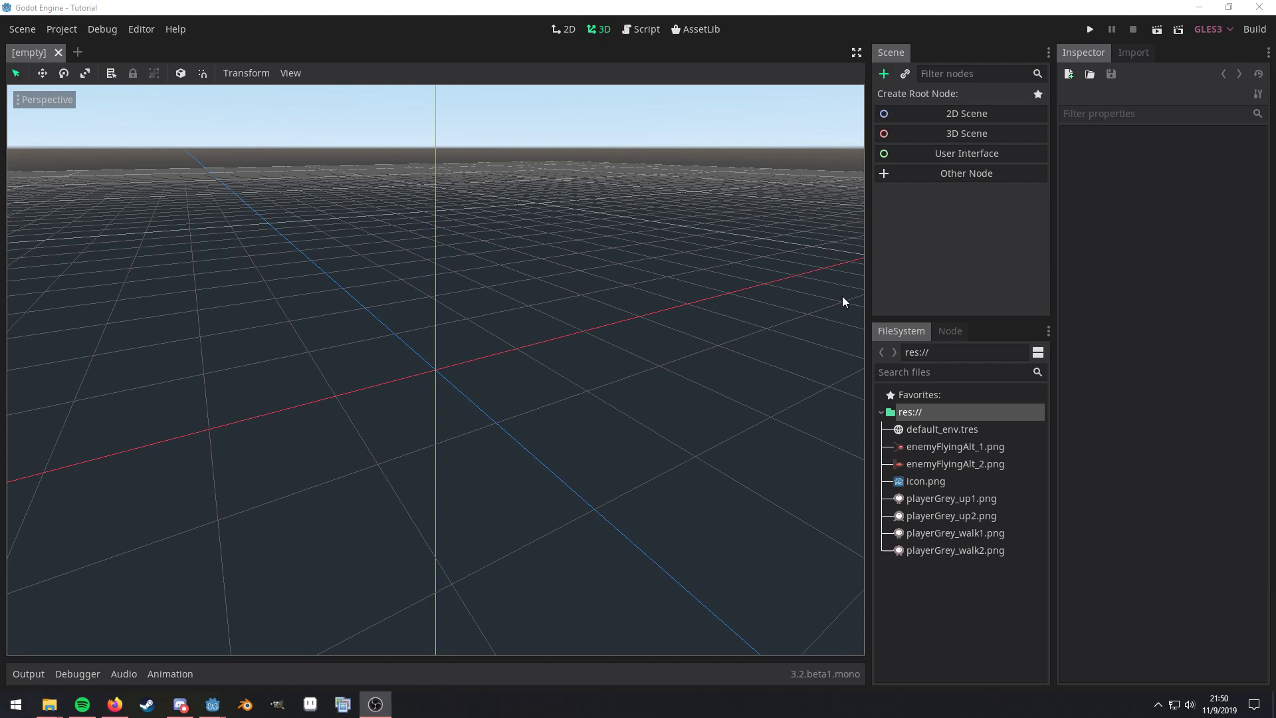
{"action": "mouse_move", "coordinate": [968, 289]}
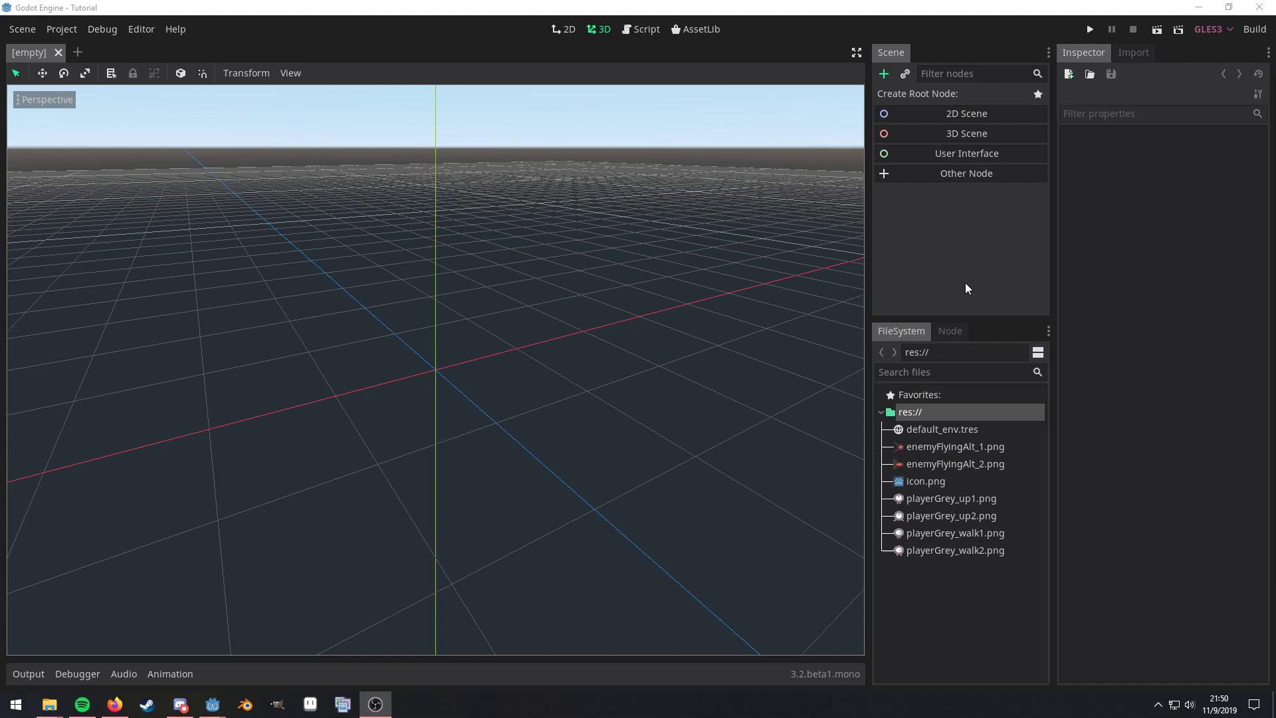
{"action": "mouse_move", "coordinate": [956, 464]}
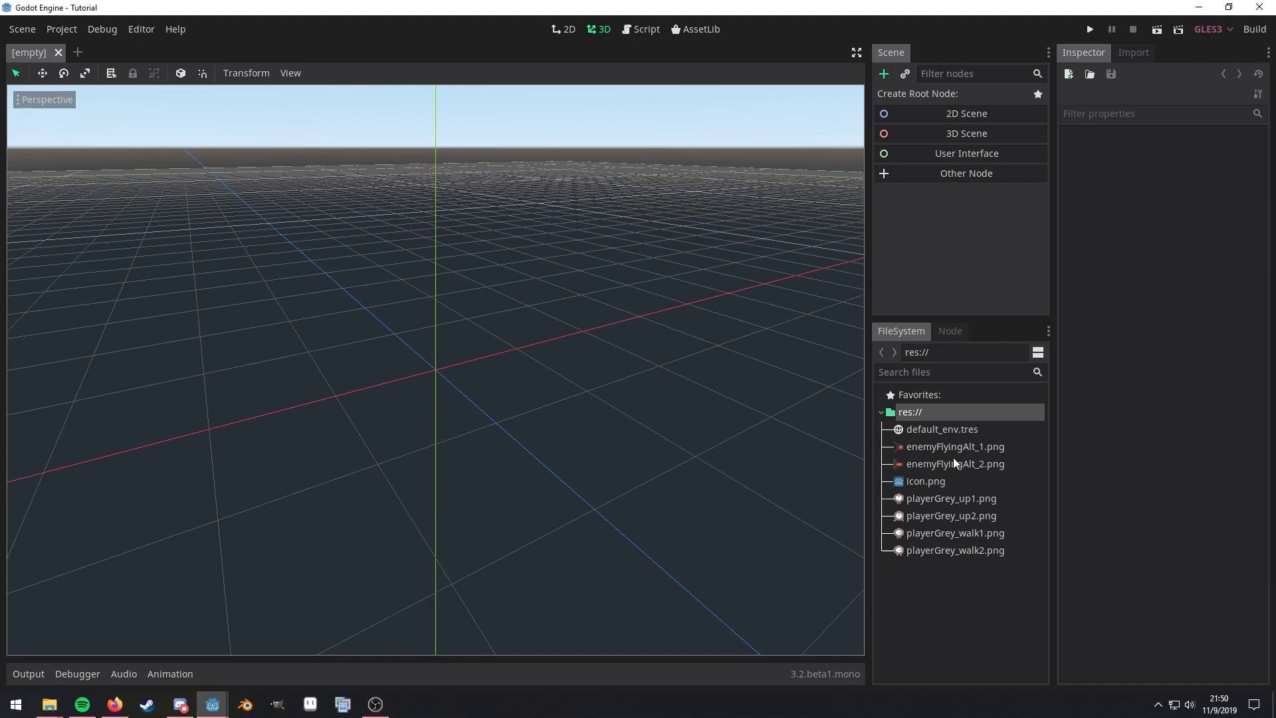
Create an AnimatedSprite as the new scene's root node
{"action": "left_click", "coordinate": [956, 462]}
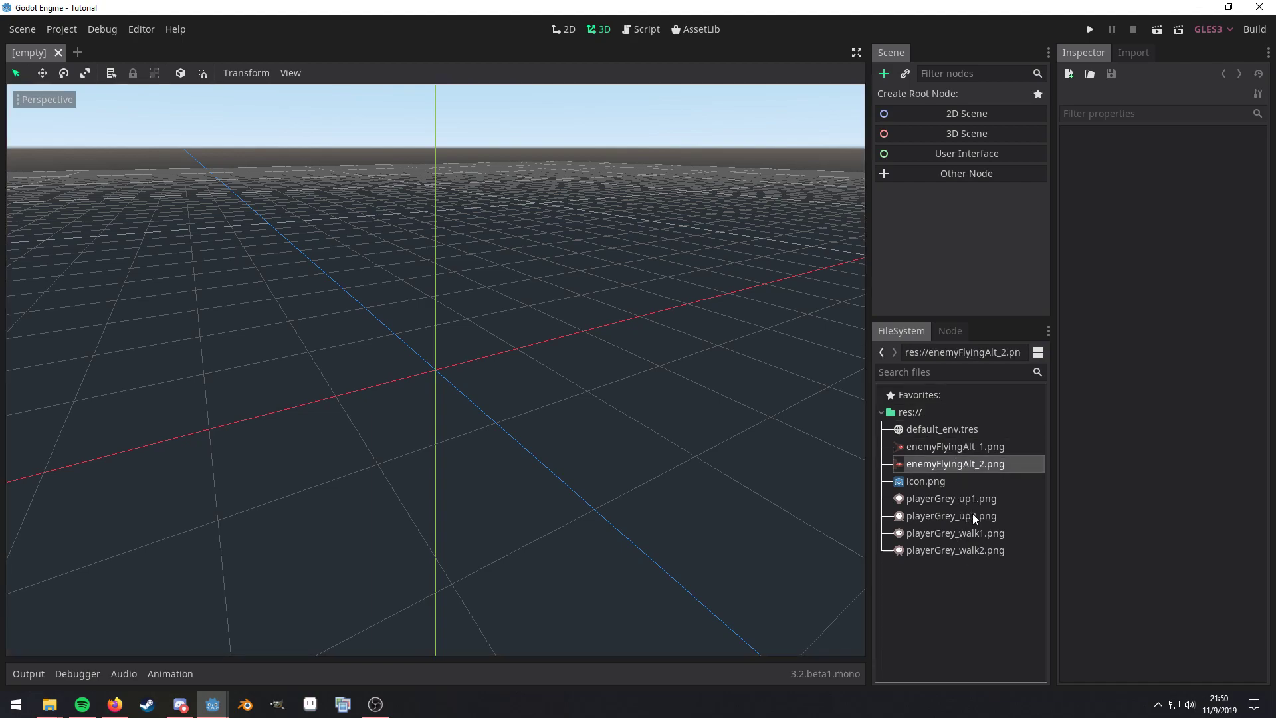
{"action": "left_click", "coordinate": [956, 549]}
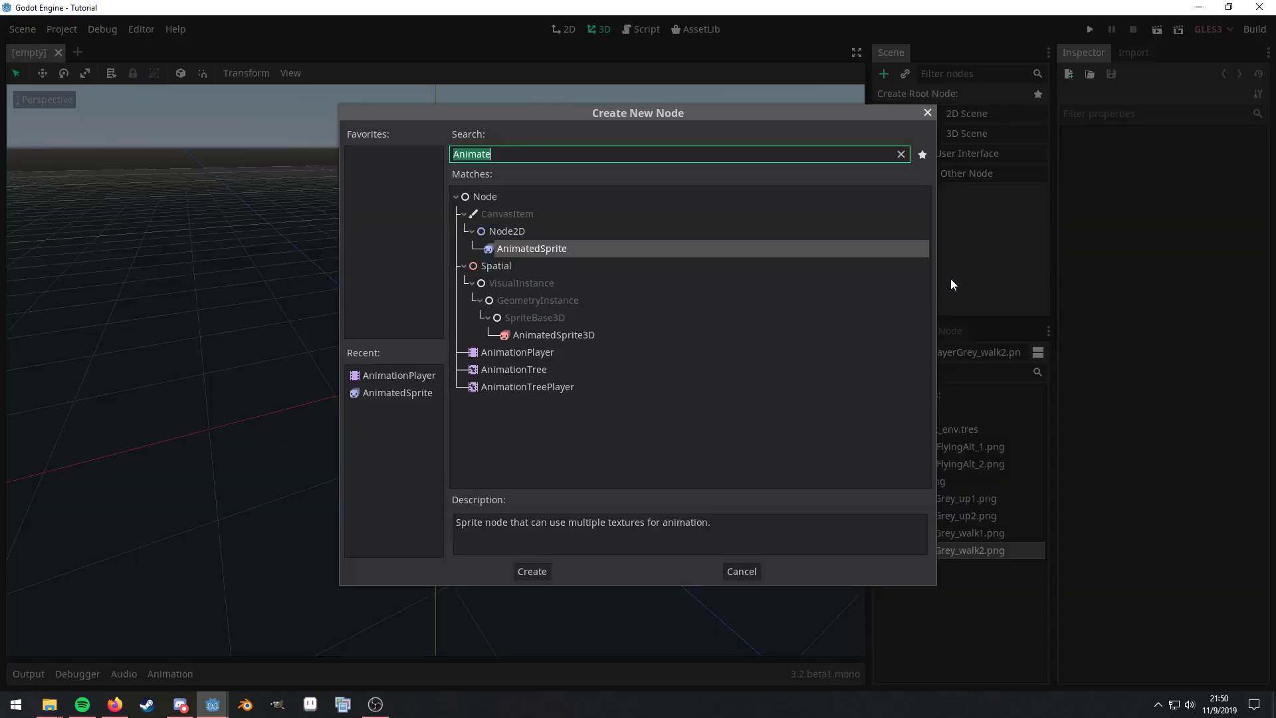
{"action": "left_click", "coordinate": [532, 570]}
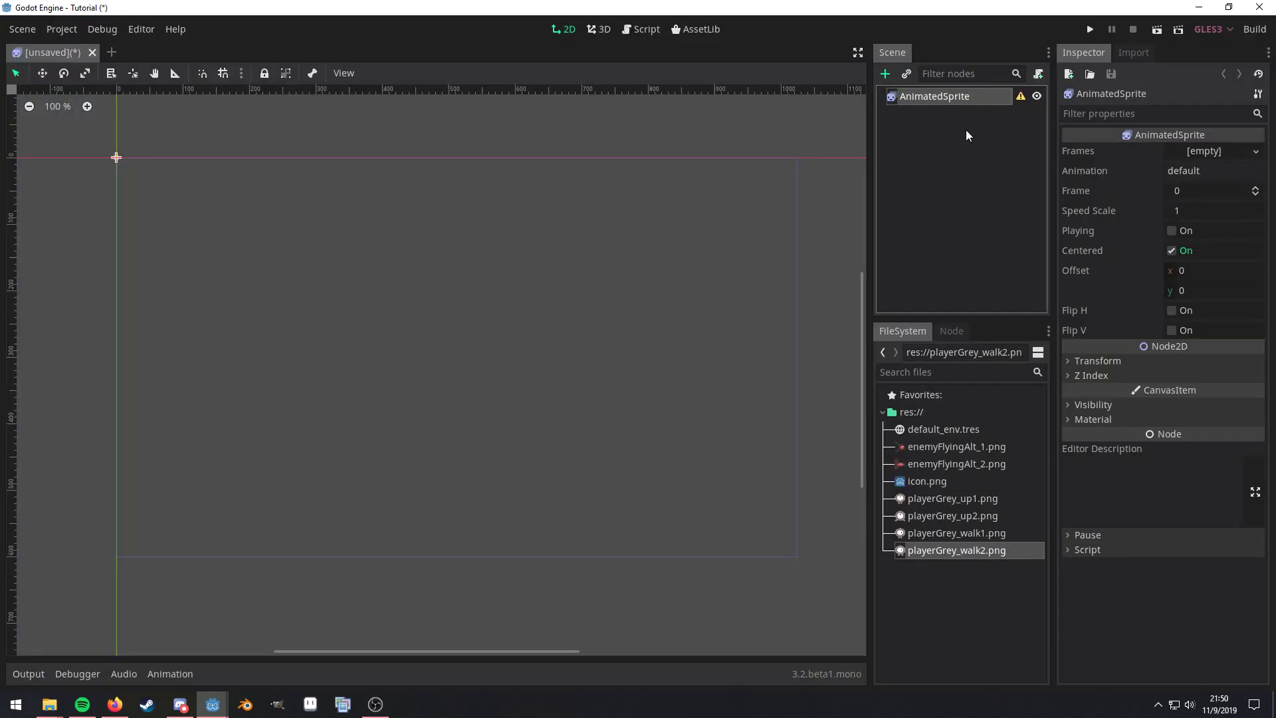
Add an AnimationPlayer child under the AnimatedSprite and reselect the sprite
{"action": "left_click", "coordinate": [886, 74]}
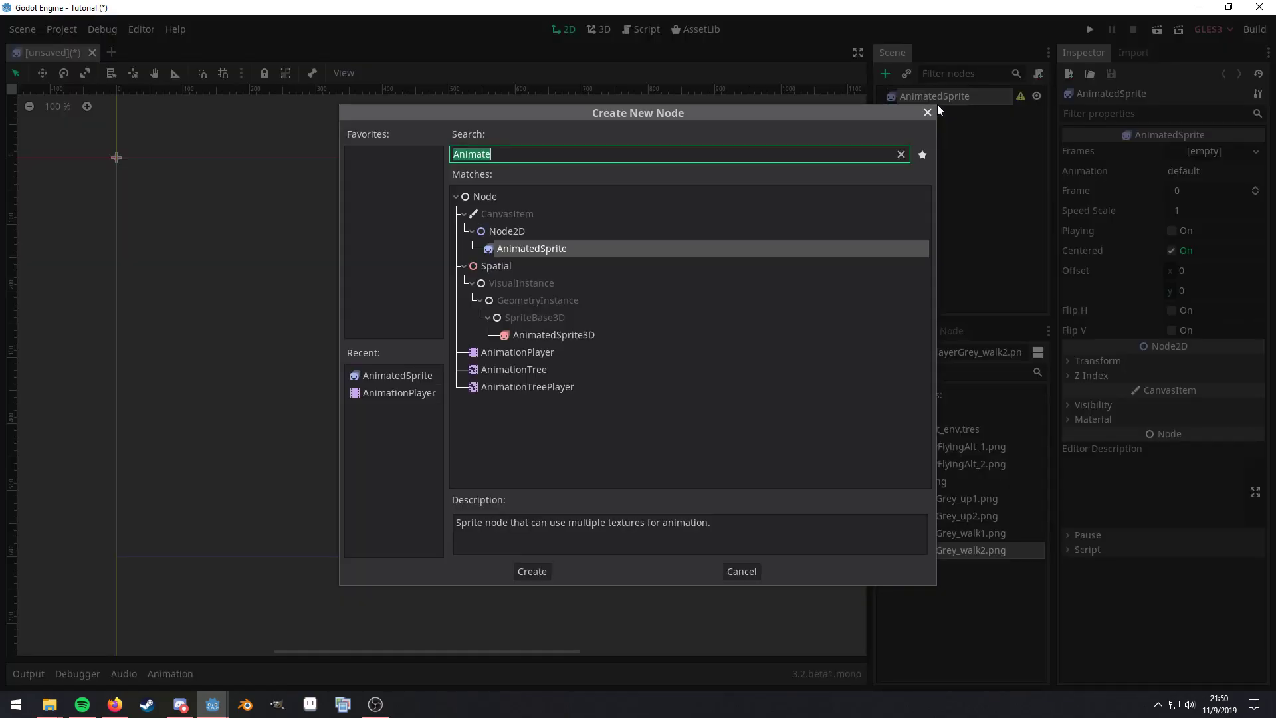
{"action": "left_click", "coordinate": [530, 570]}
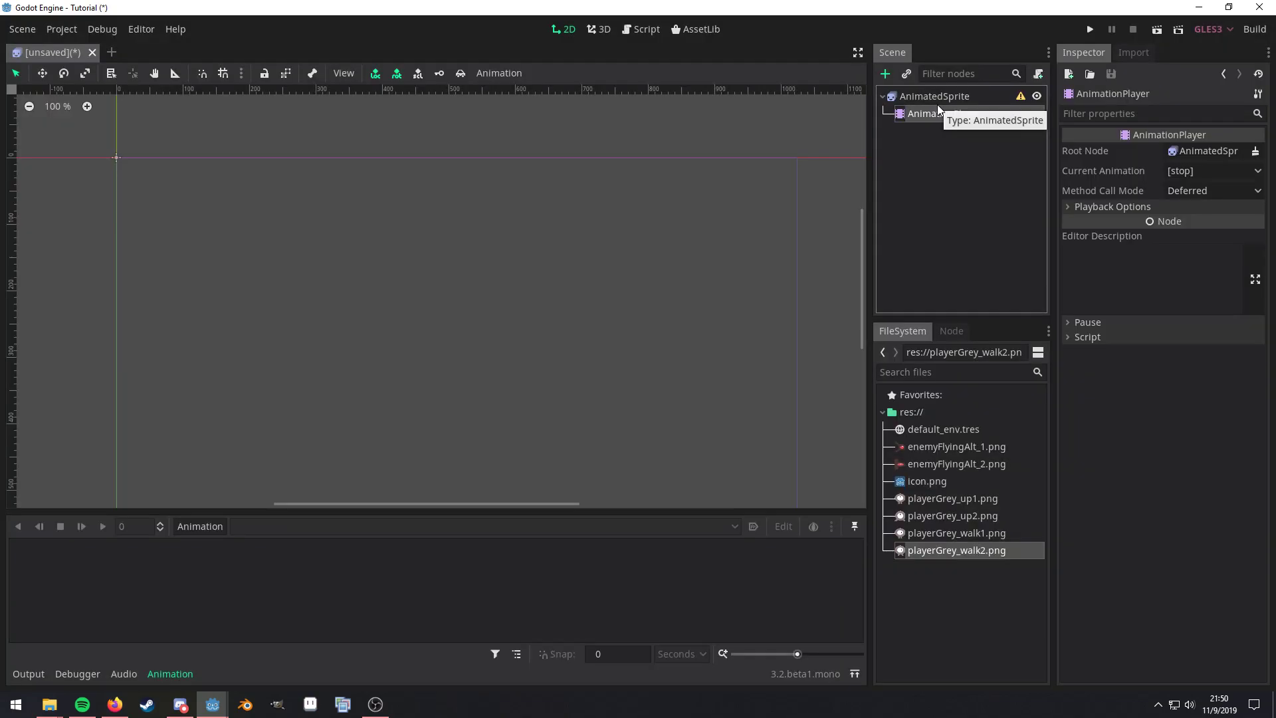
{"action": "left_click", "coordinate": [933, 95]}
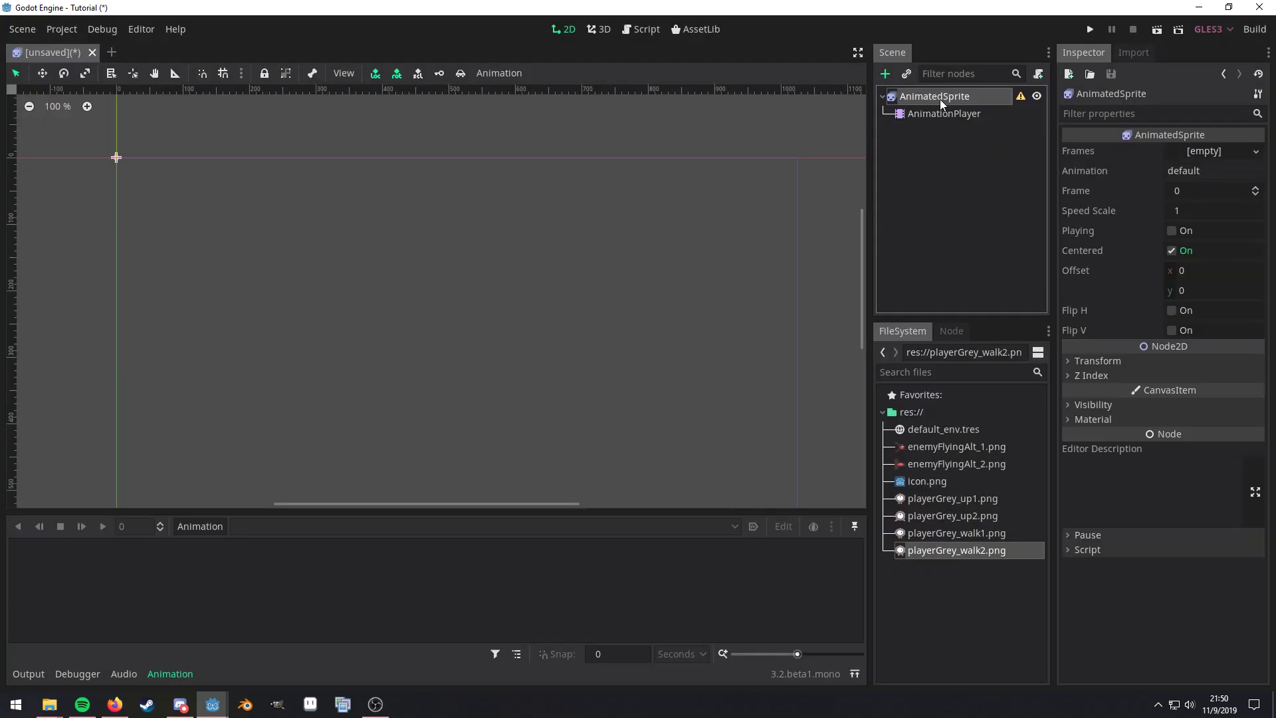
Give the sprite new SpriteFrames with a two-frame walk animation of grey player images
{"action": "left_click", "coordinate": [1213, 150]}
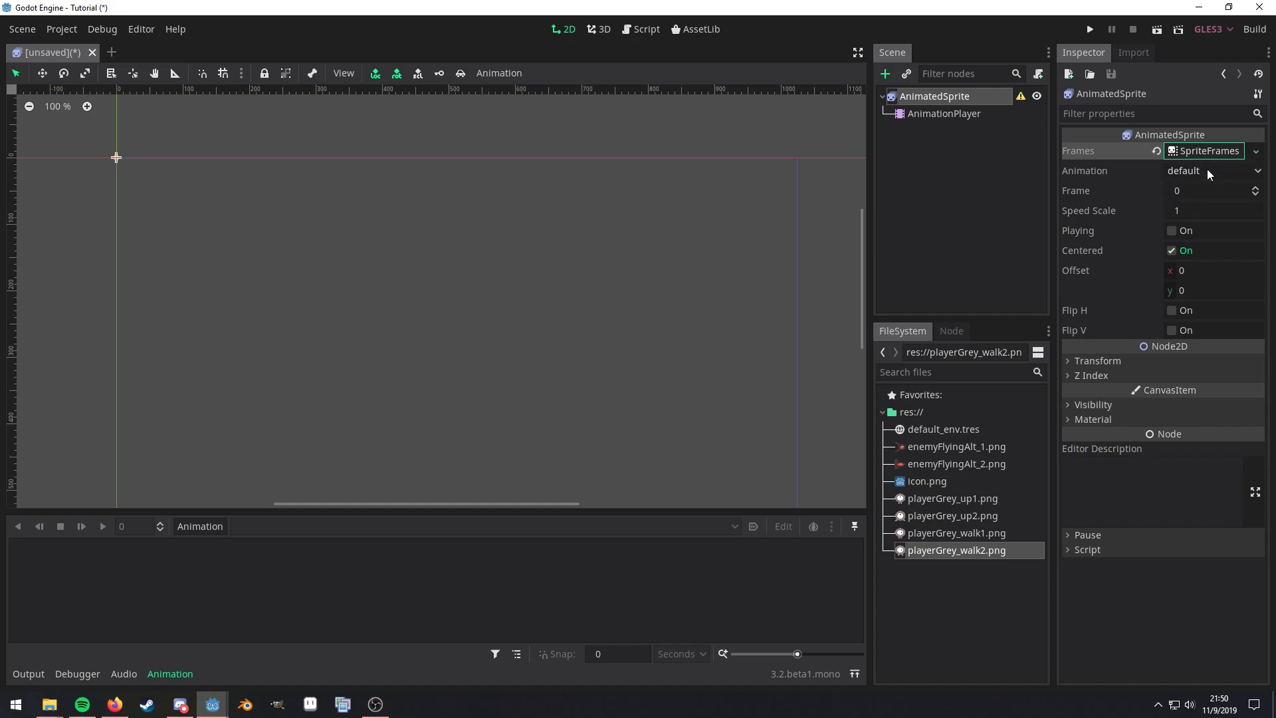
{"action": "left_click", "coordinate": [1208, 150]}
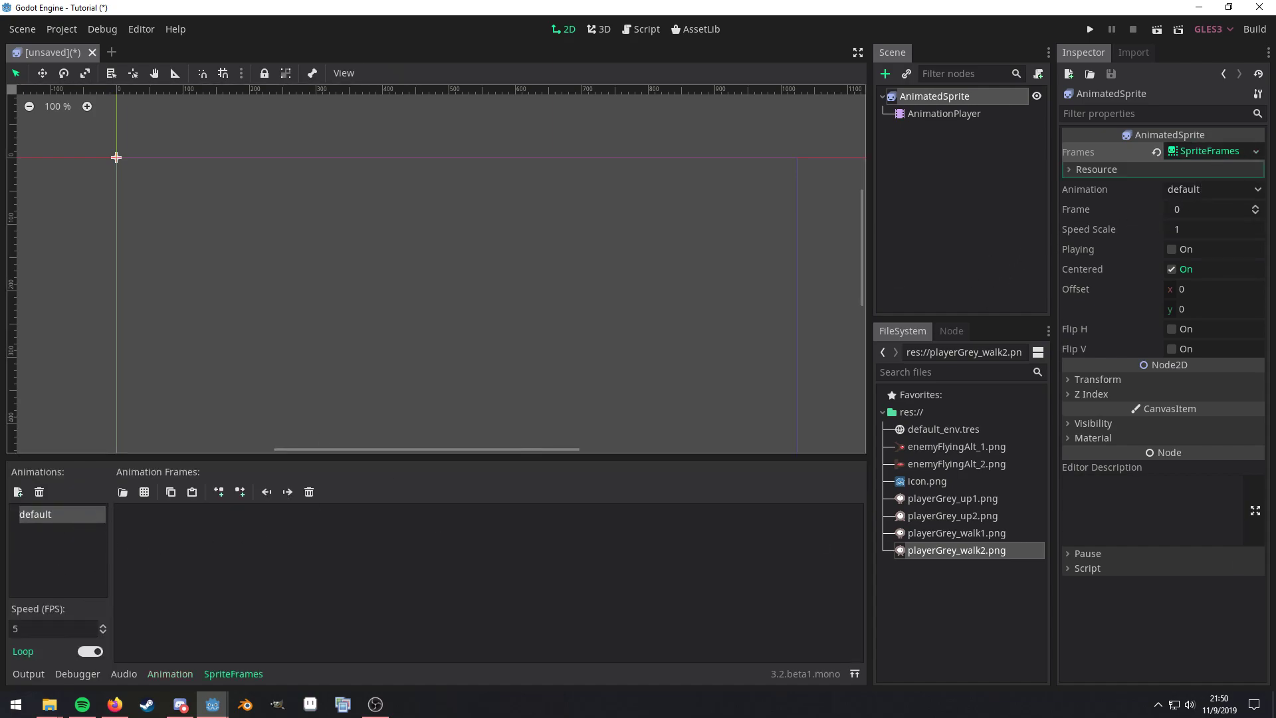
{"action": "left_click", "coordinate": [951, 498]}
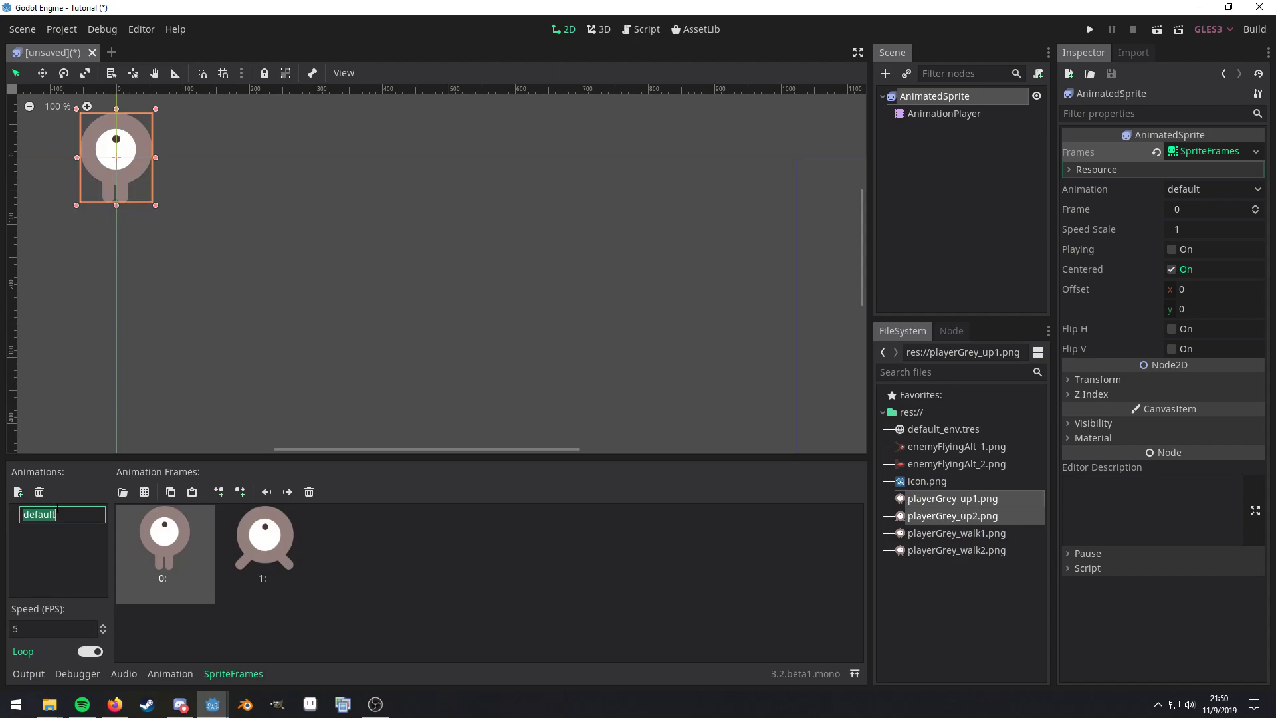
{"action": "type", "text": "w"}
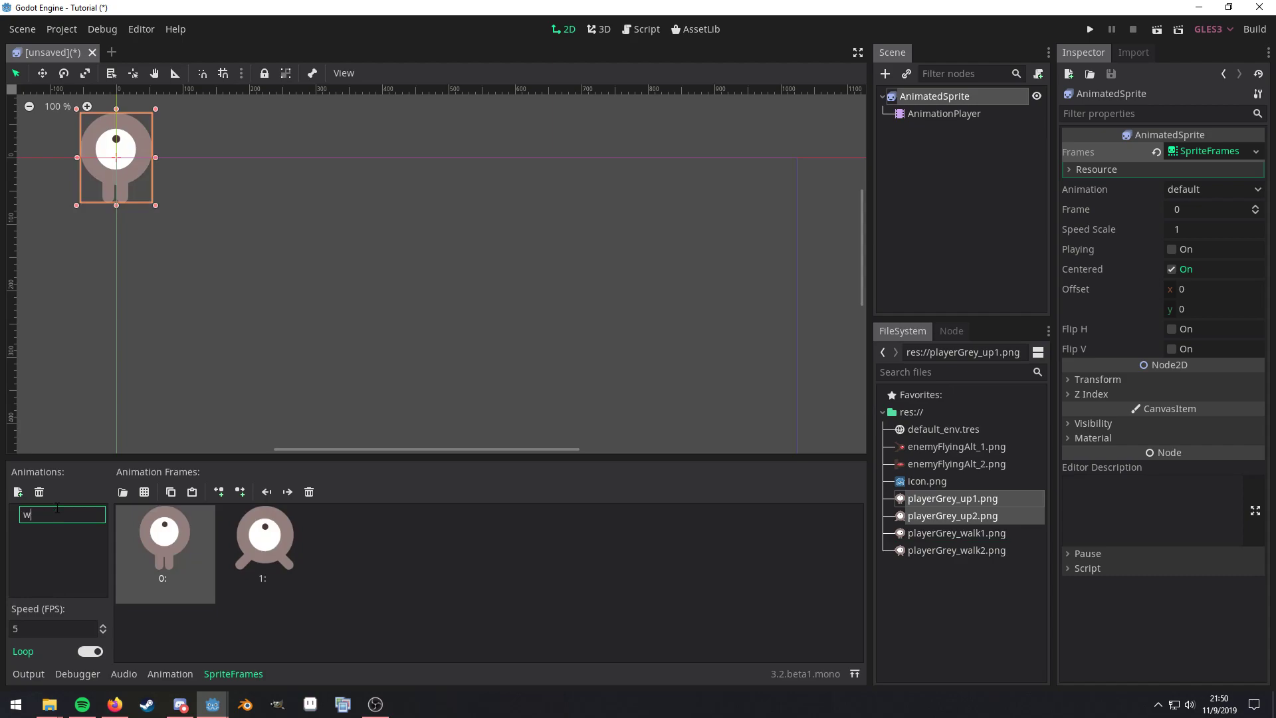
{"action": "key", "text": "Return"}
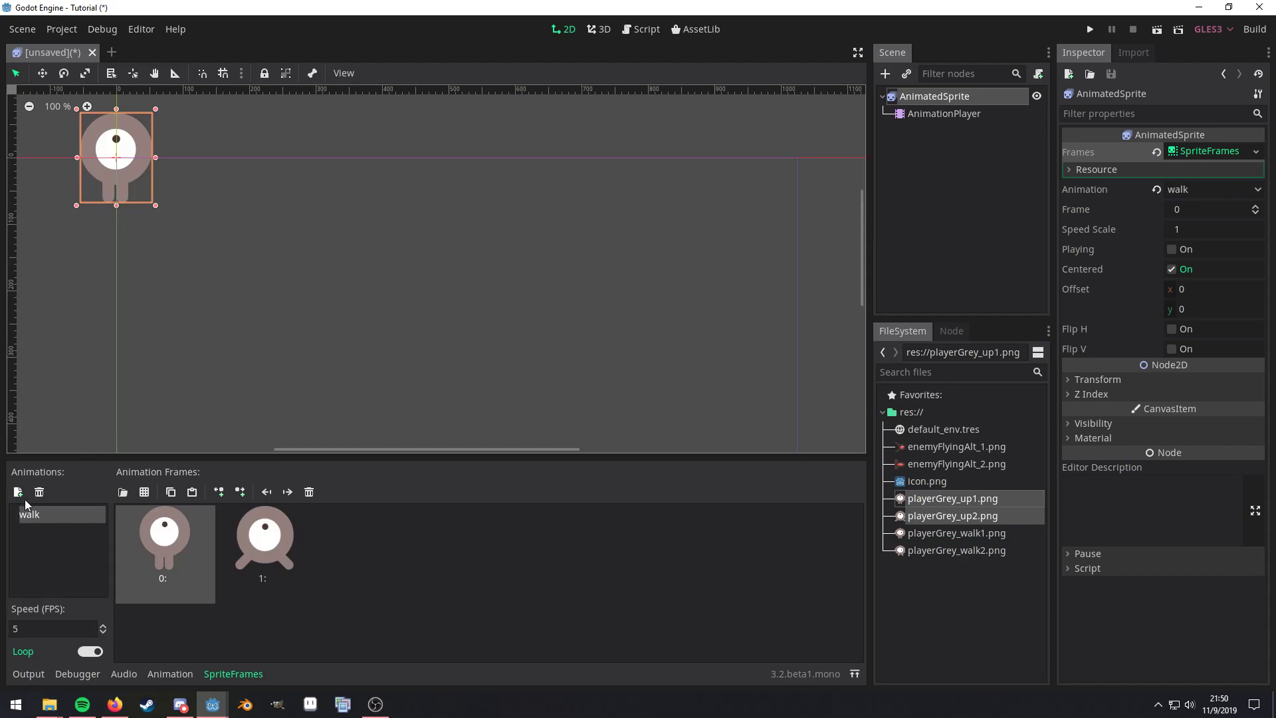
Add an idle animation holding the two red enemy images
{"action": "left_click", "coordinate": [17, 492]}
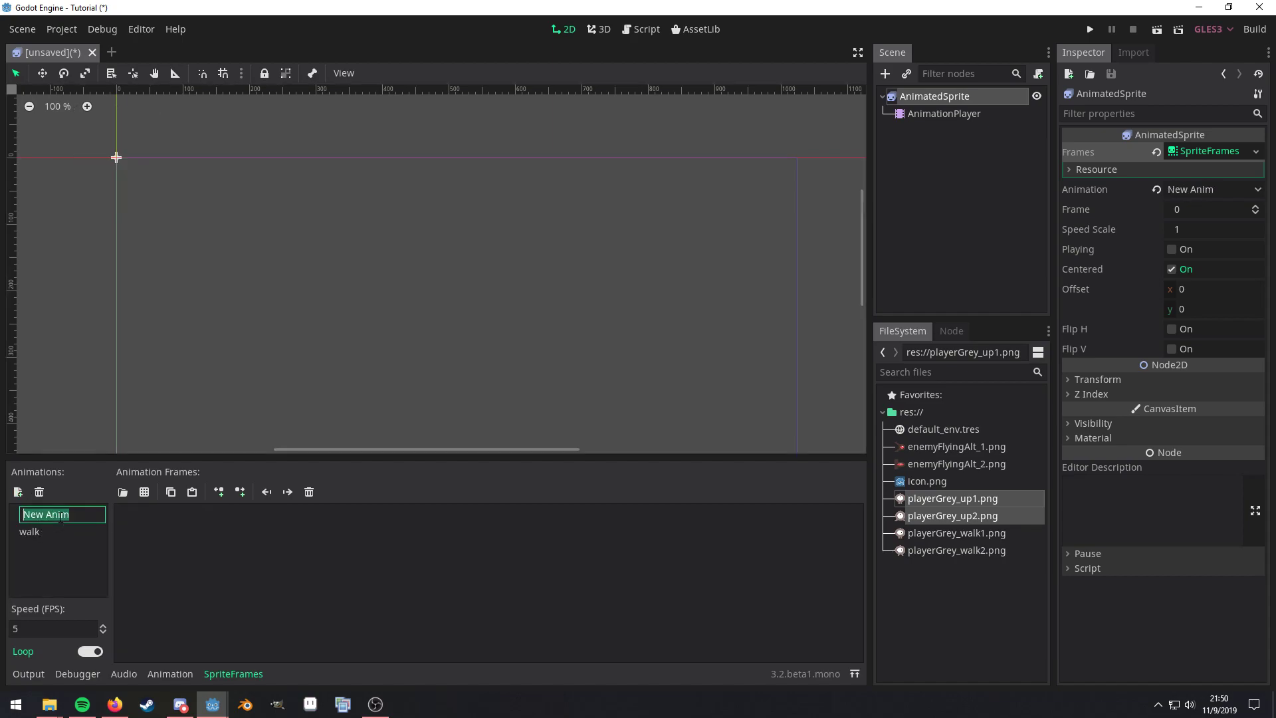
{"action": "type", "text": "idle"}
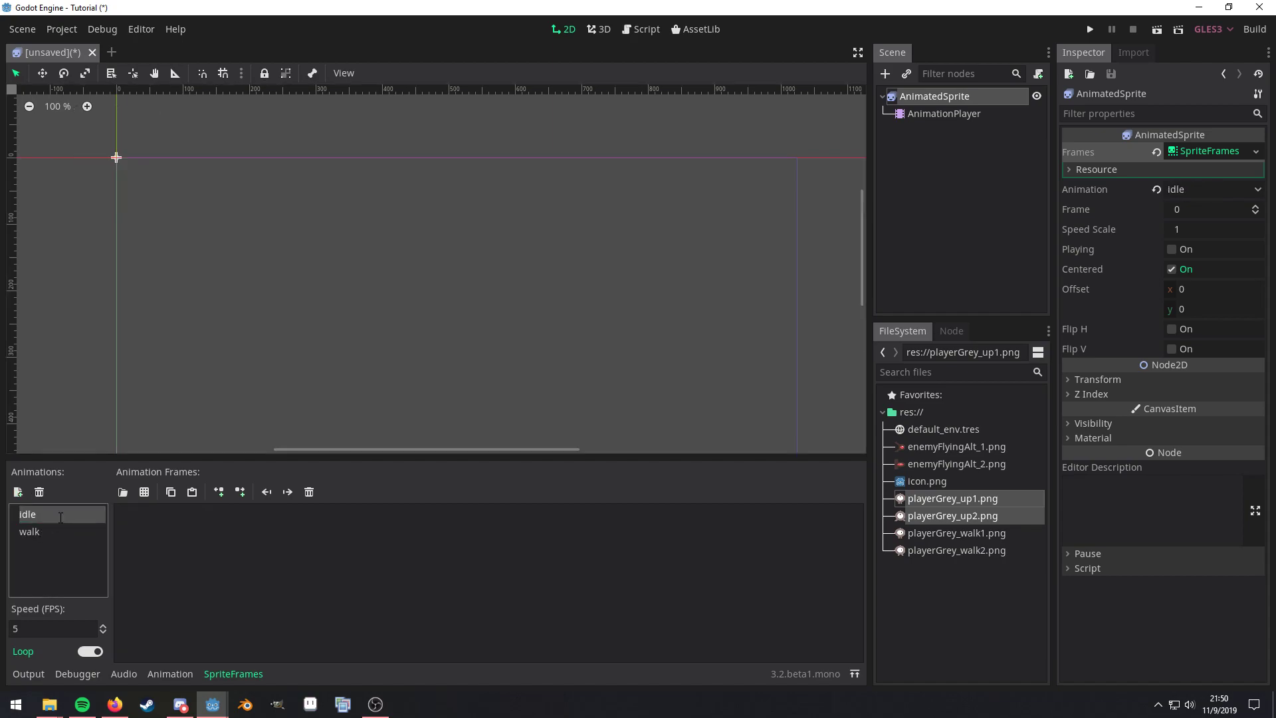
{"action": "left_click", "coordinate": [956, 446]}
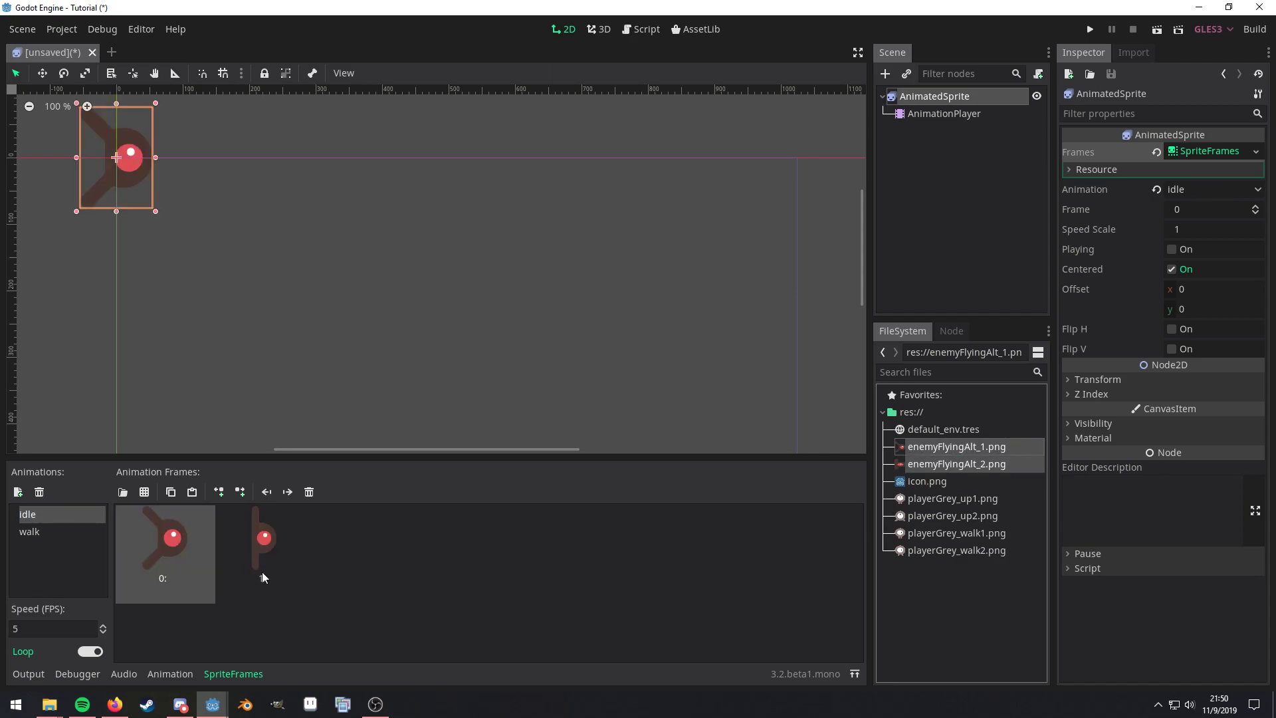
{"action": "left_click", "coordinate": [31, 532]}
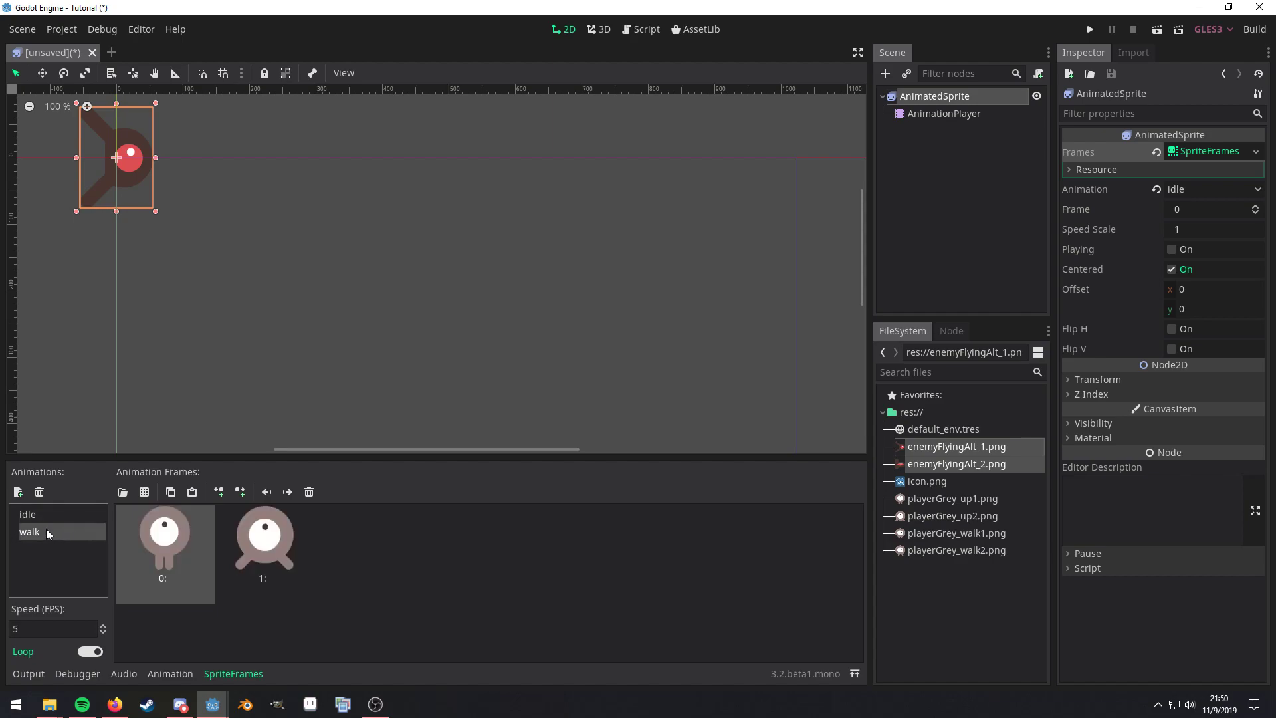
{"action": "mouse_move", "coordinate": [930, 124]}
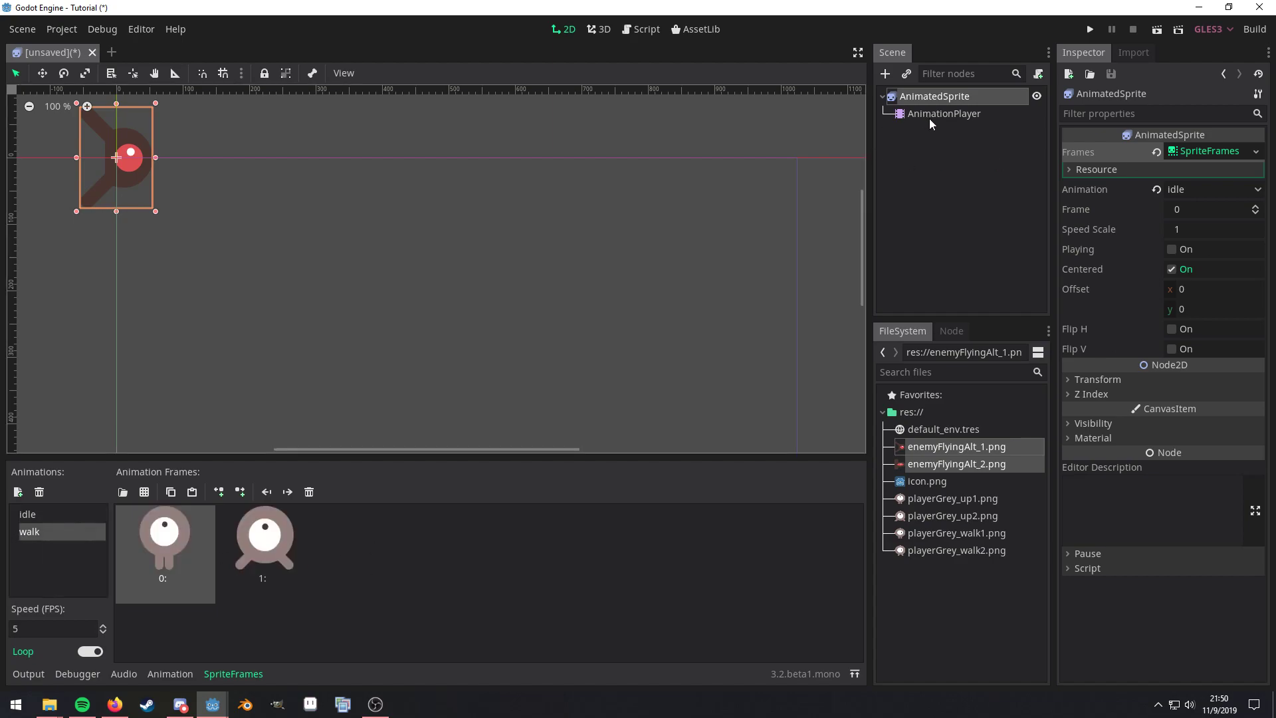
{"action": "mouse_move", "coordinate": [194, 536]}
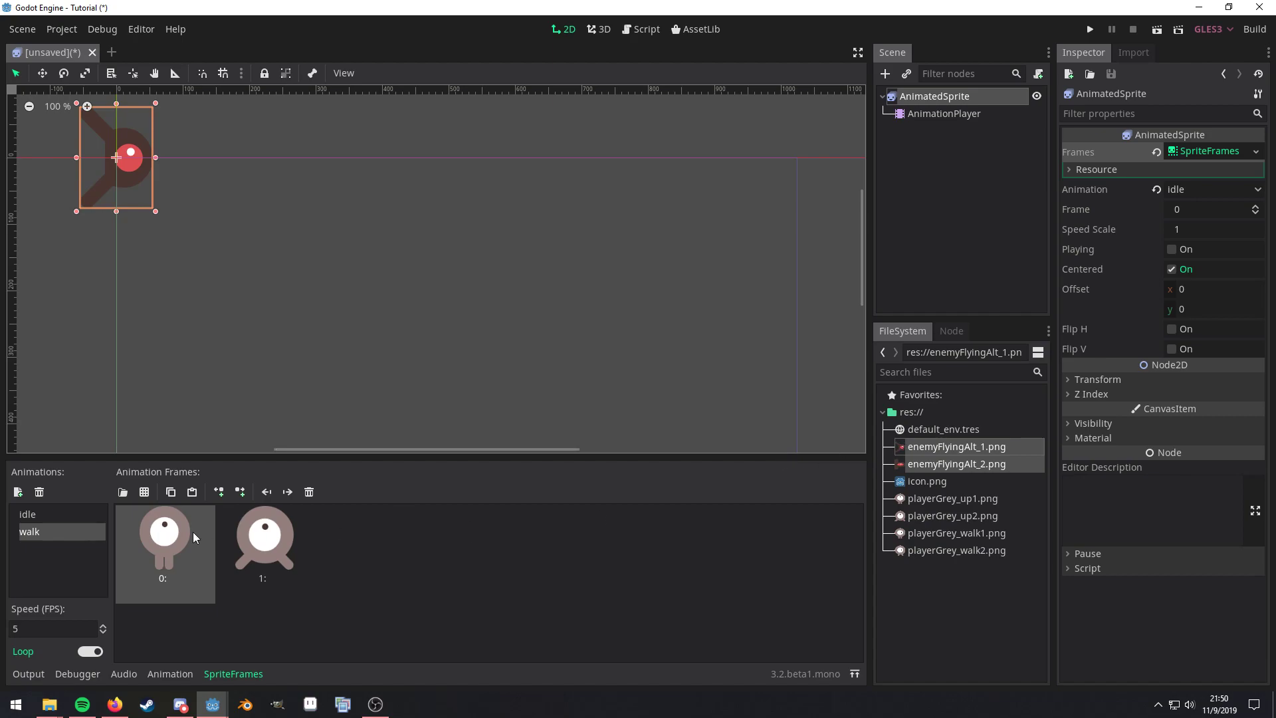
{"action": "mouse_move", "coordinate": [1044, 150]}
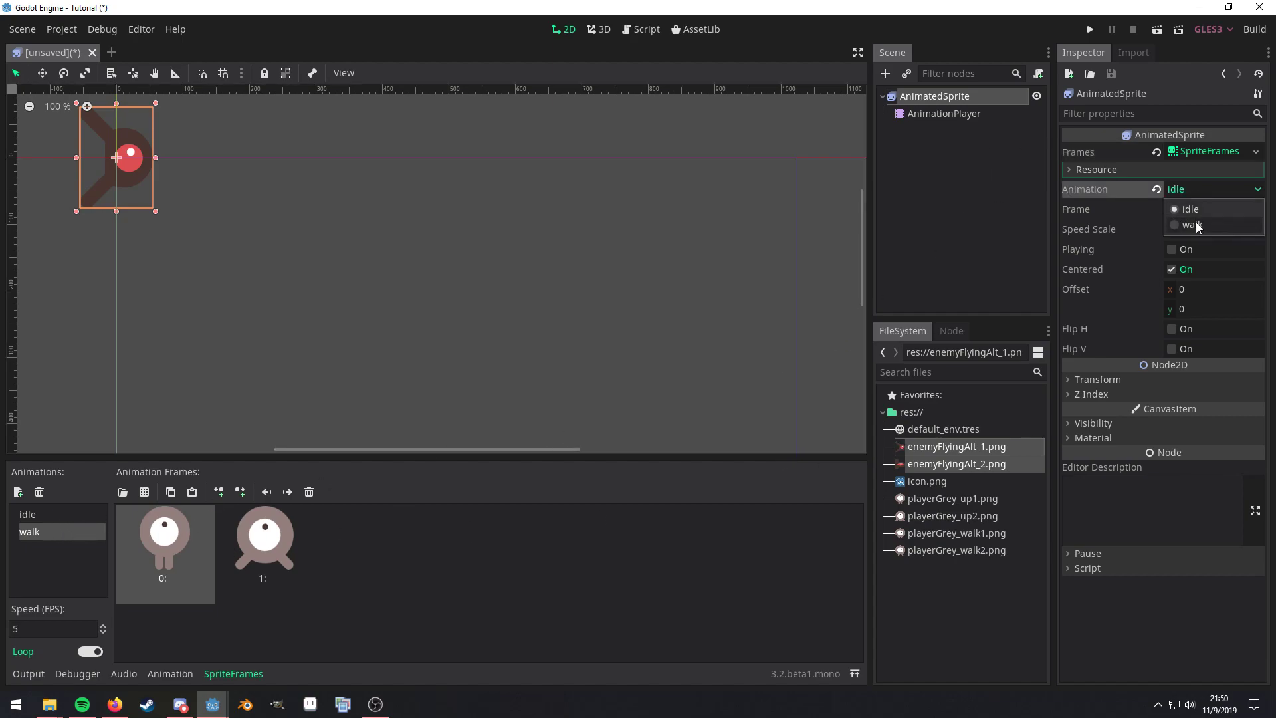
Create an empty idle animation on the AnimationPlayer, then reselect the AnimatedSprite
{"action": "left_click", "coordinate": [943, 113]}
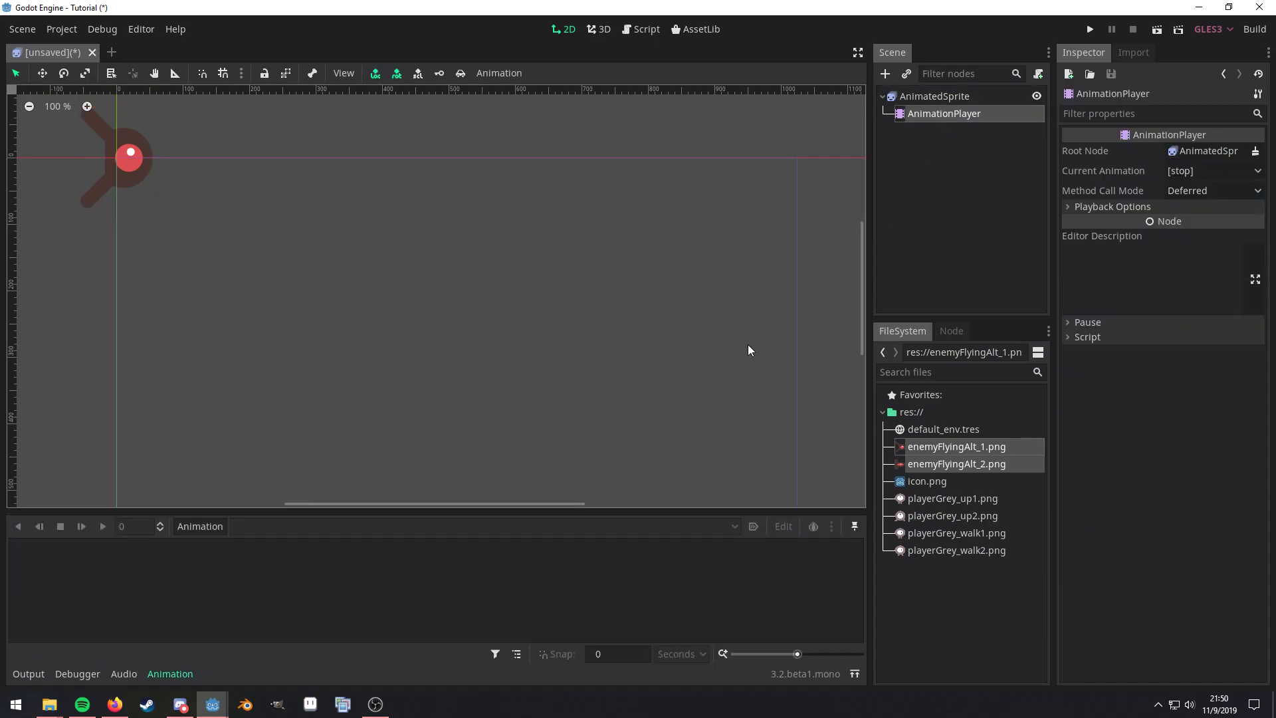
{"action": "mouse_move", "coordinate": [944, 113]}
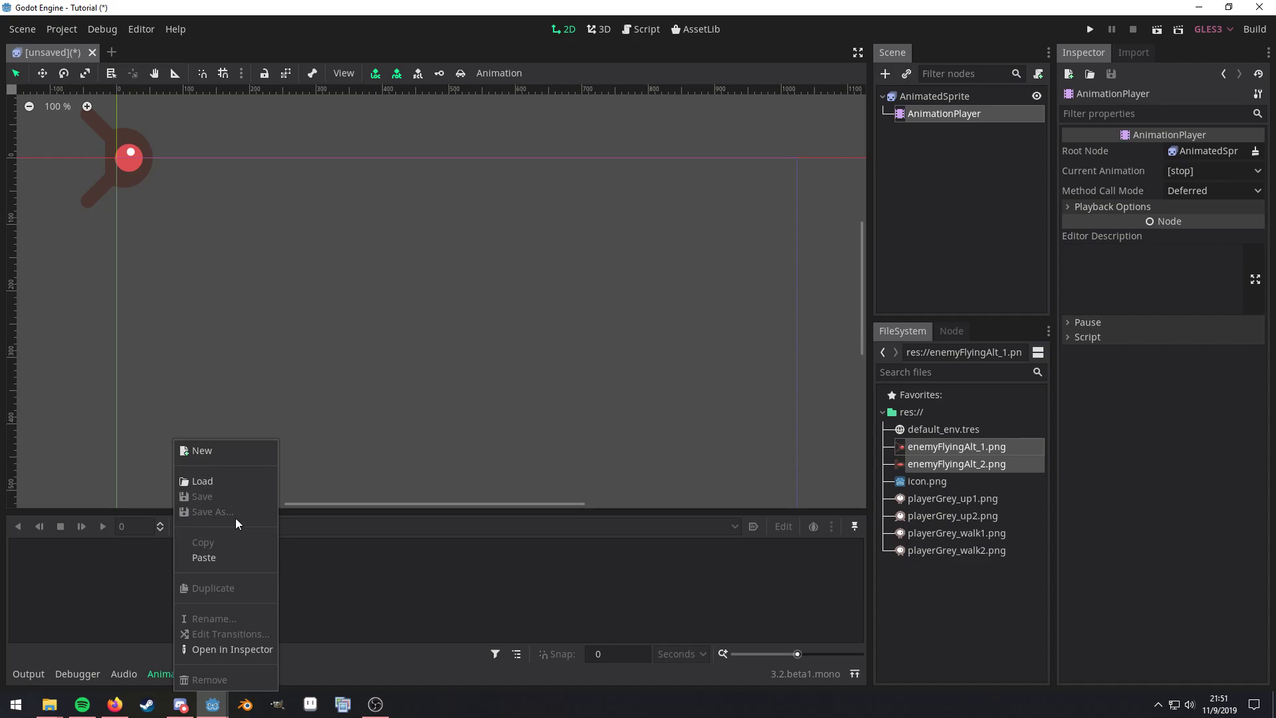
{"action": "left_click", "coordinate": [200, 451]}
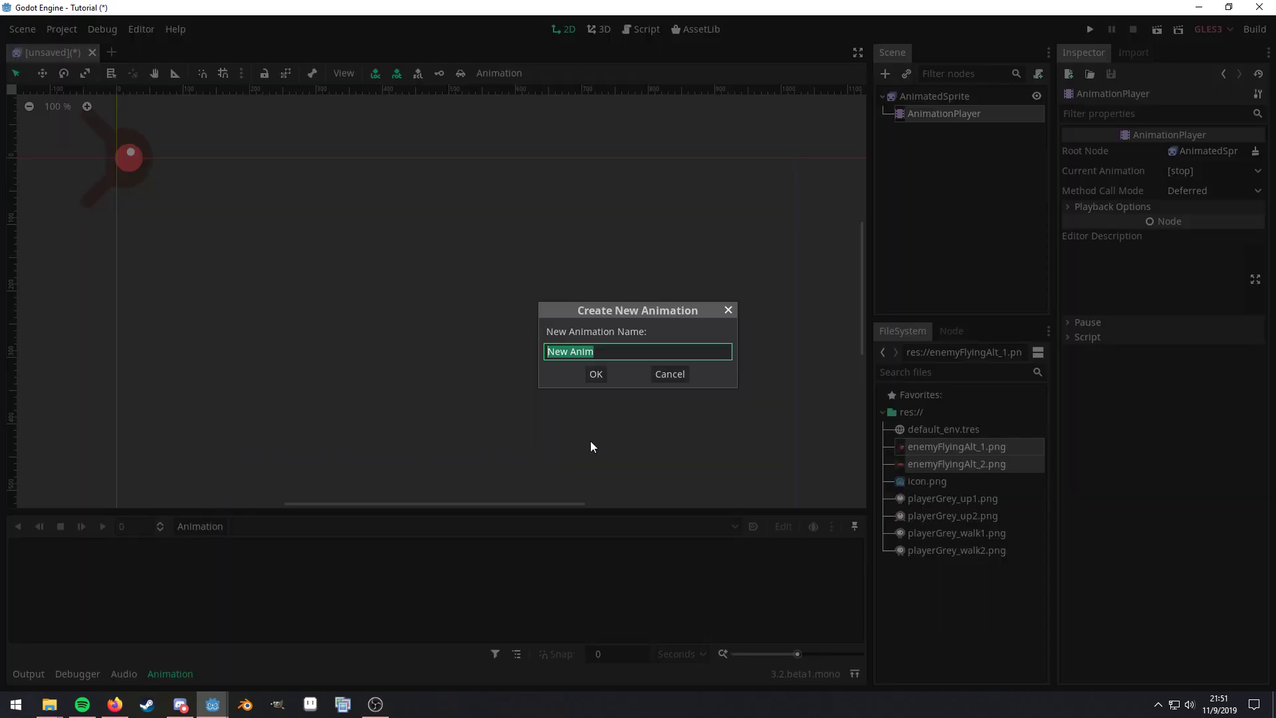
{"action": "left_click", "coordinate": [596, 374]}
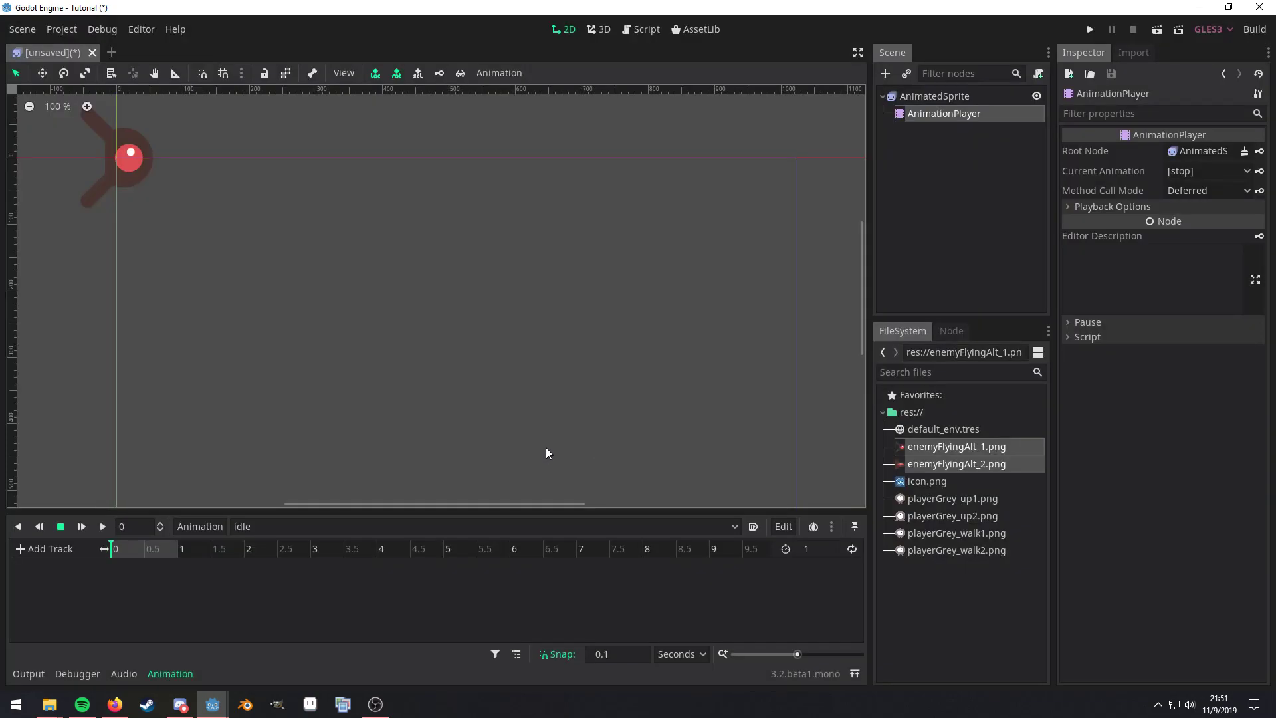
{"action": "left_click", "coordinate": [933, 96]}
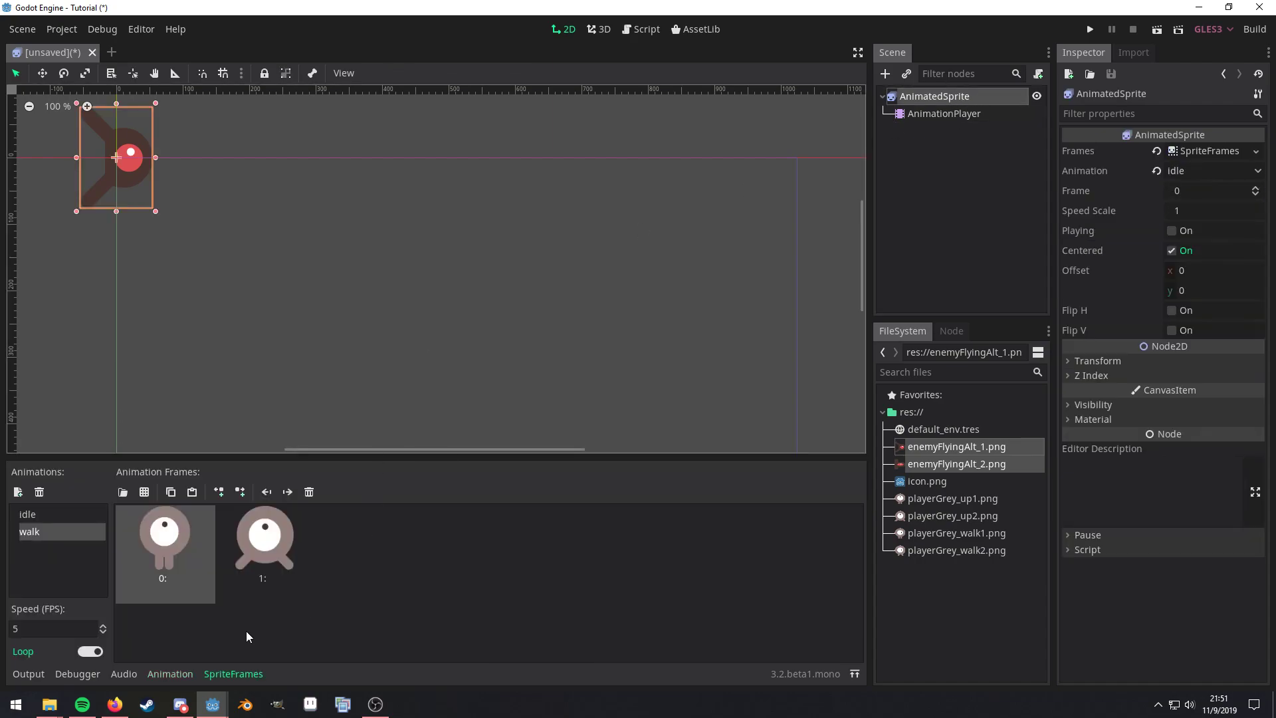
Key the sprite's Animation property as idle in the idle animation
{"action": "left_click", "coordinate": [169, 672]}
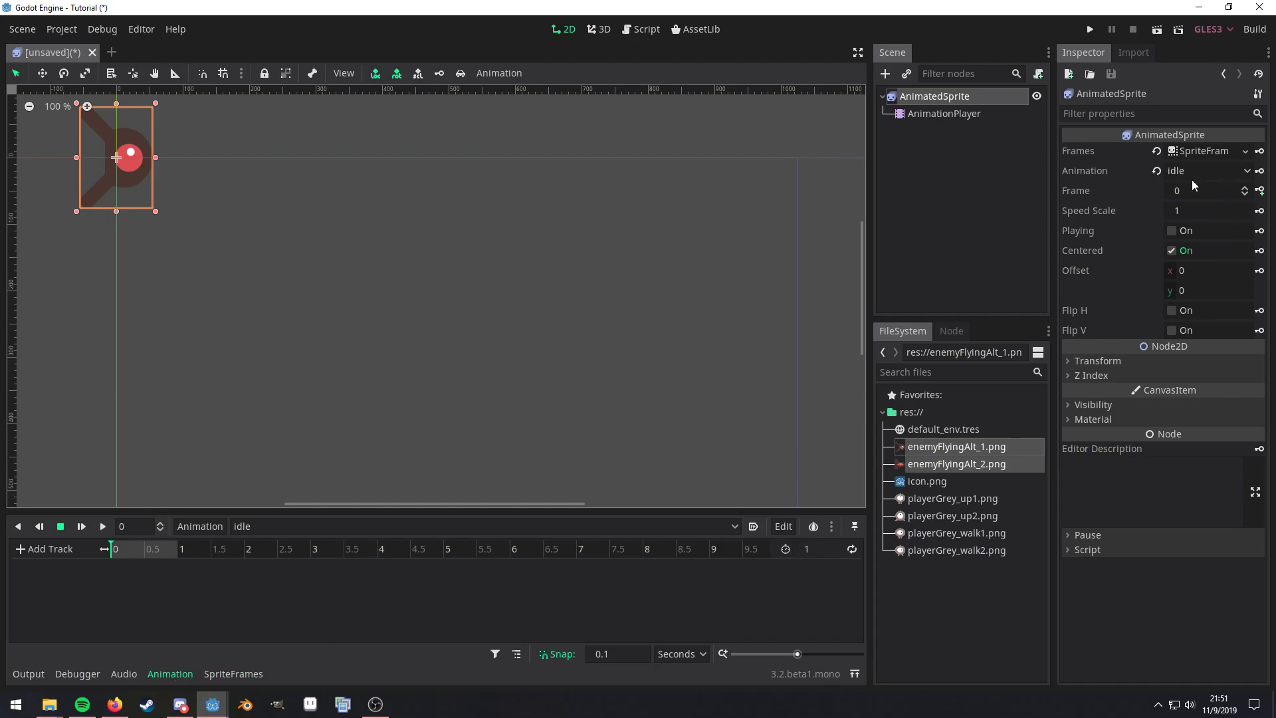
{"action": "left_click", "coordinate": [1260, 170]}
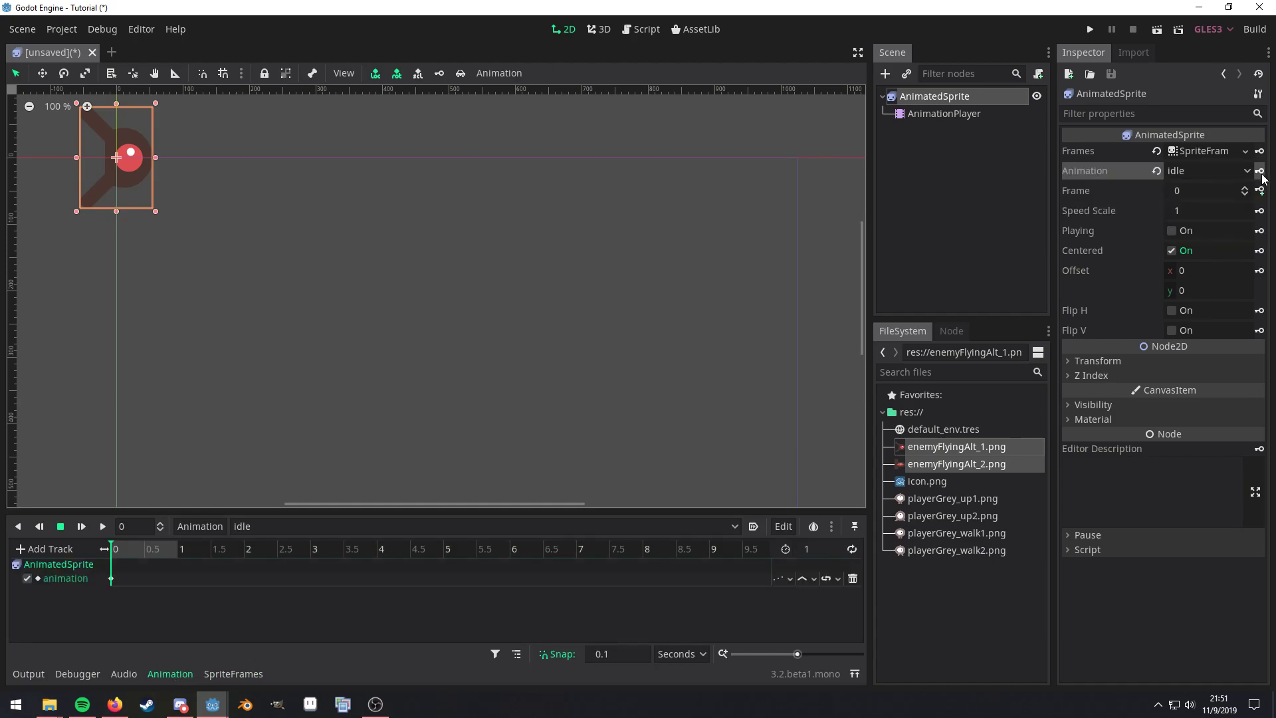
{"action": "mouse_move", "coordinate": [1193, 172]}
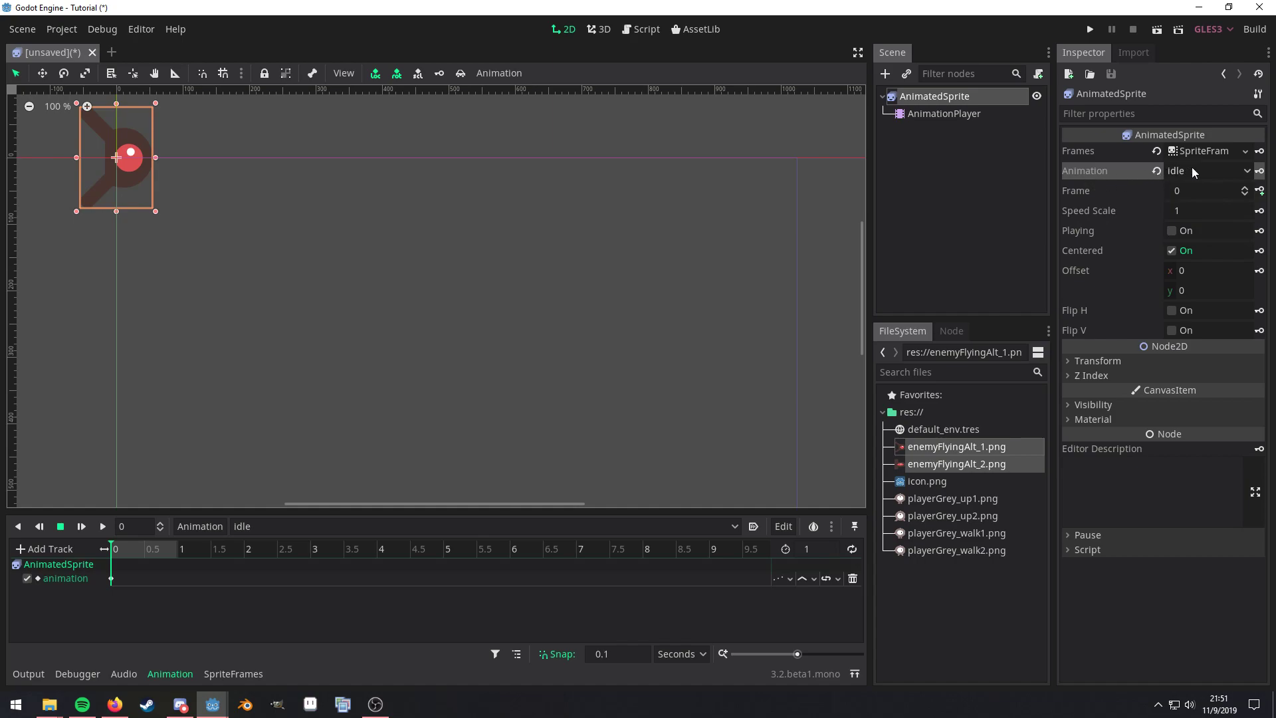
{"action": "mouse_move", "coordinate": [1250, 176]}
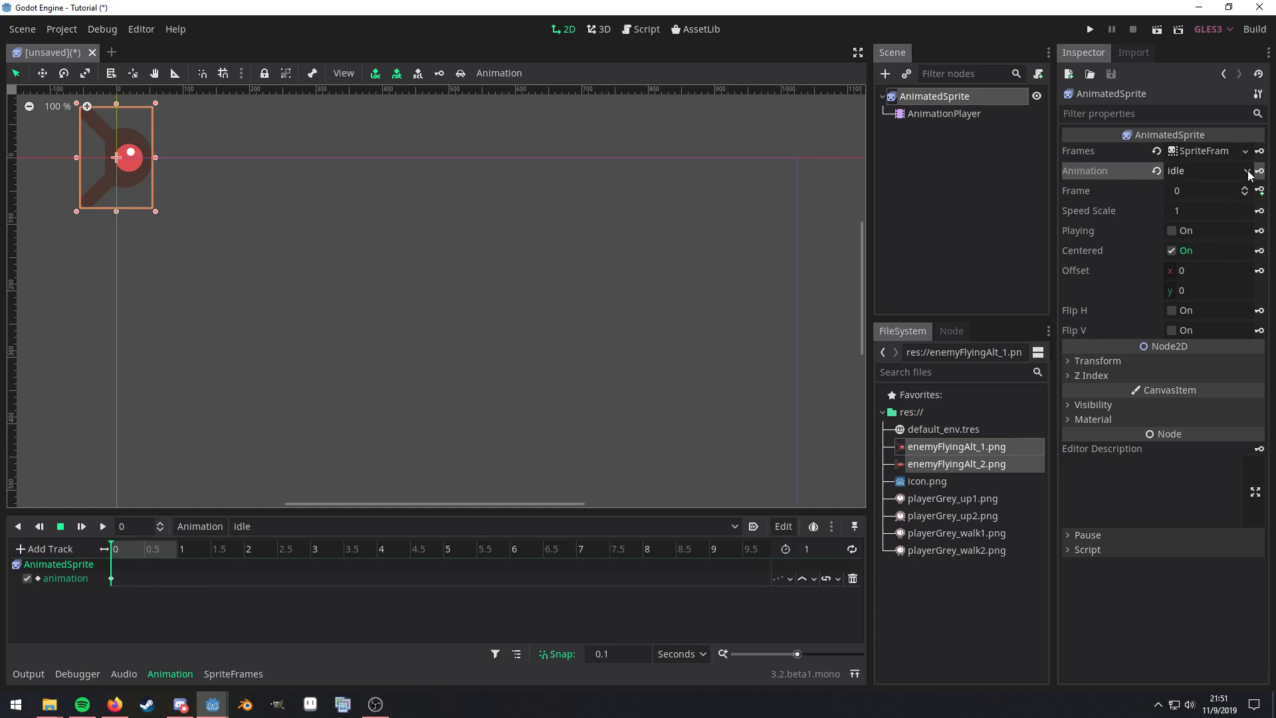
{"action": "left_click", "coordinate": [1212, 170]}
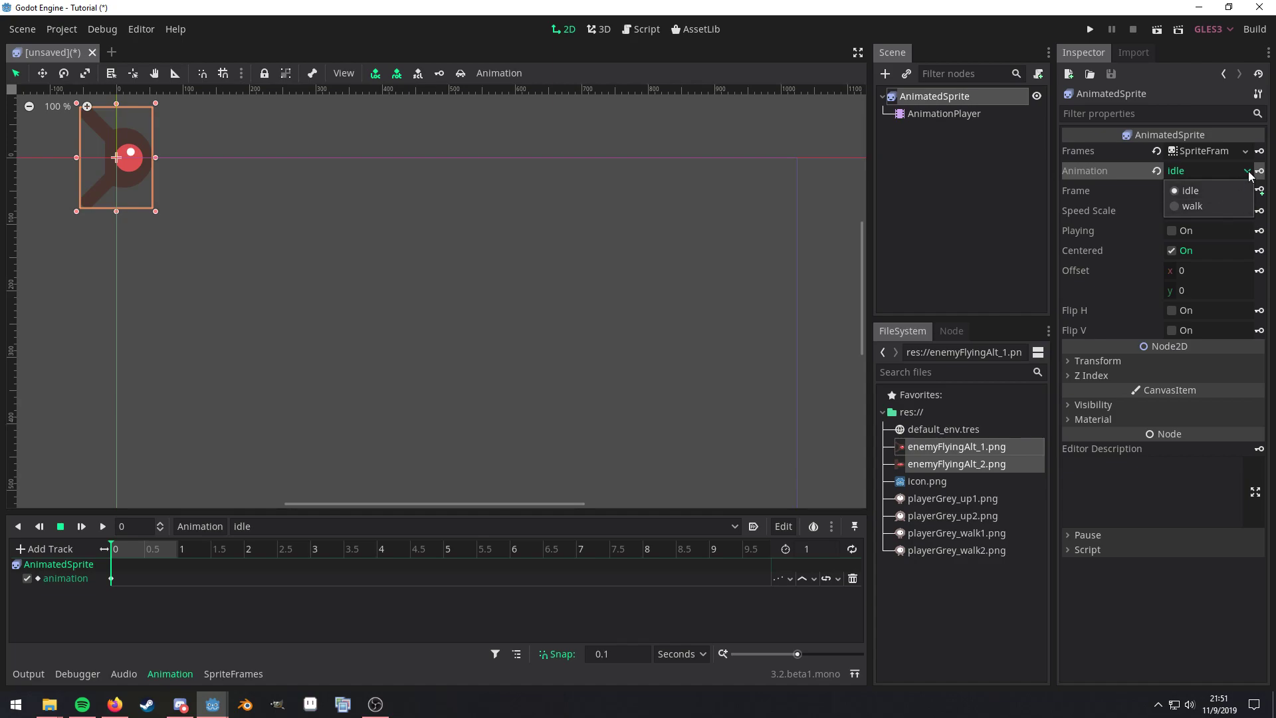
{"action": "left_click", "coordinate": [1189, 190]}
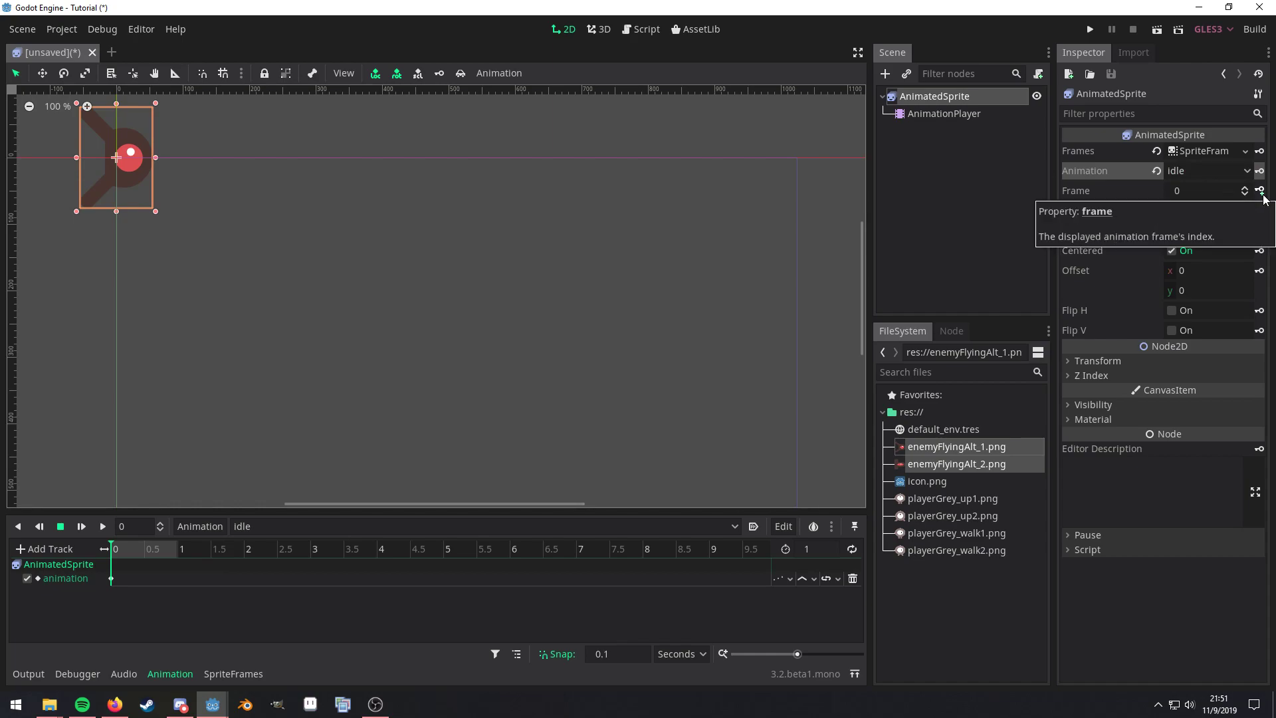
Key the sprite's frame values on the idle animation's timeline
{"action": "left_click", "coordinate": [1244, 187]}
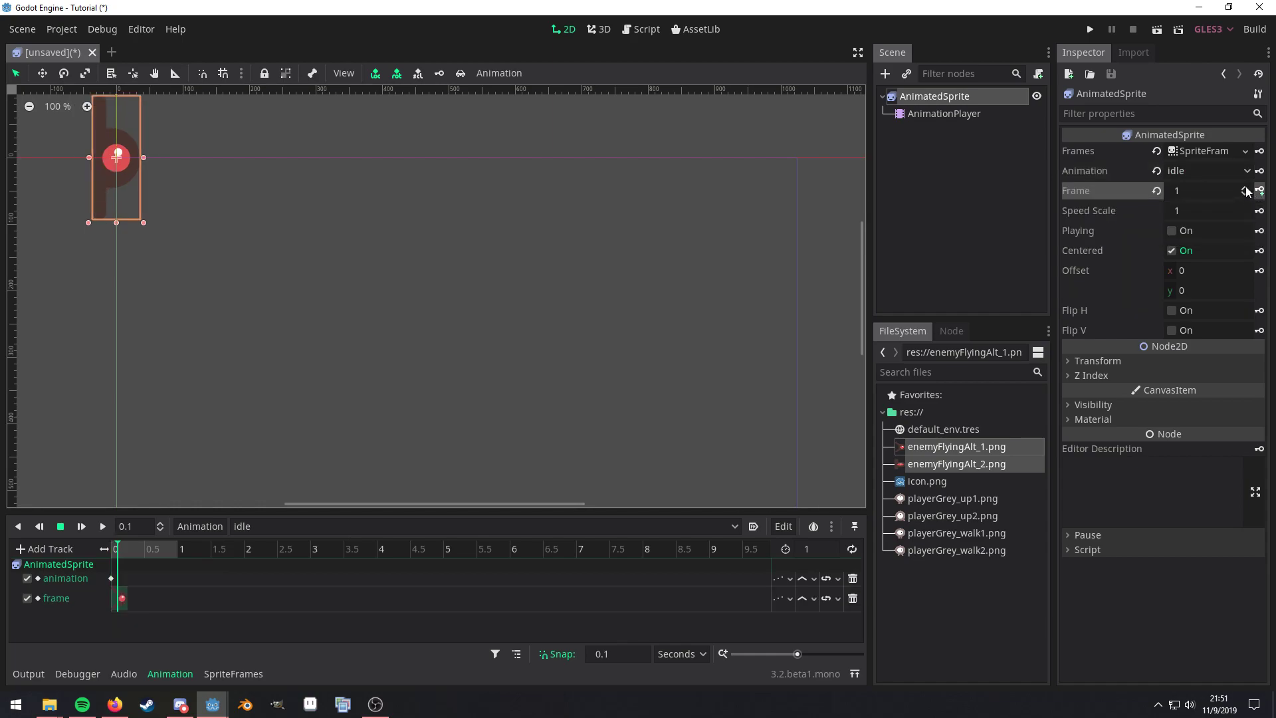
{"action": "left_click", "coordinate": [161, 527]}
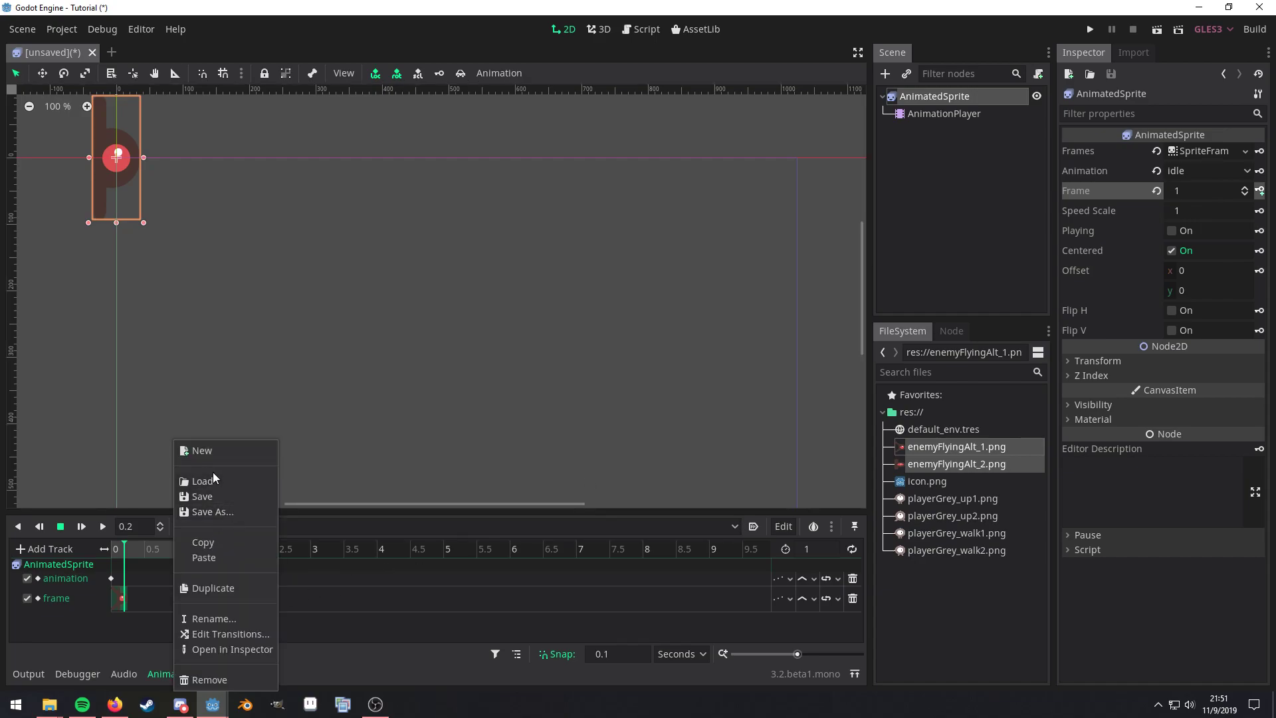
Create a walk animation, set the sprite's animation to walk and key its frame
{"action": "left_click", "coordinate": [201, 450]}
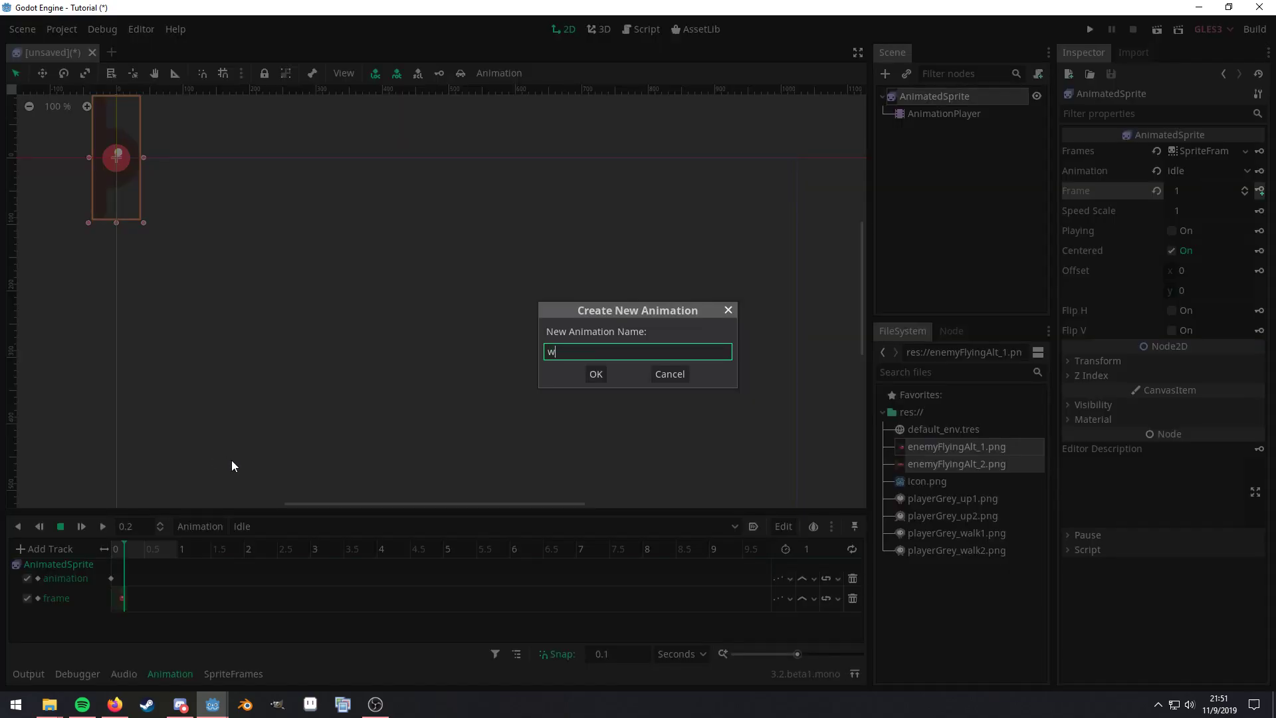
{"action": "left_click", "coordinate": [596, 373]}
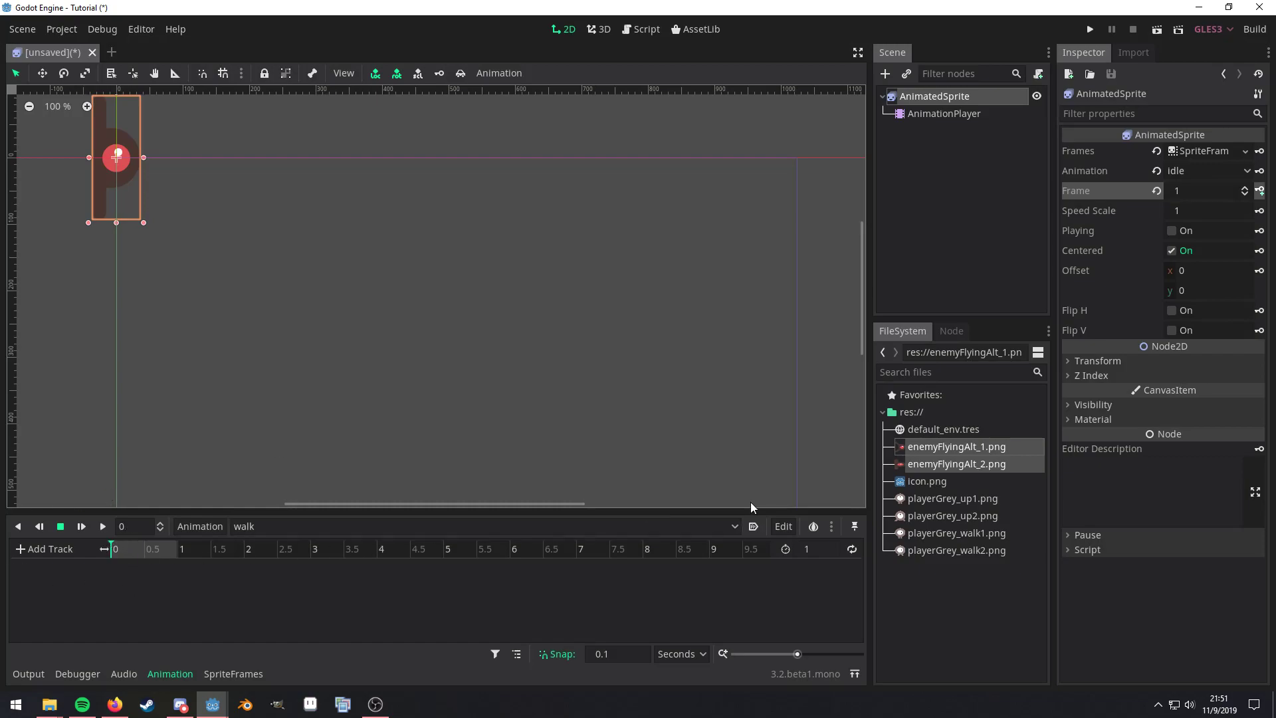
{"action": "left_click", "coordinate": [1208, 170]}
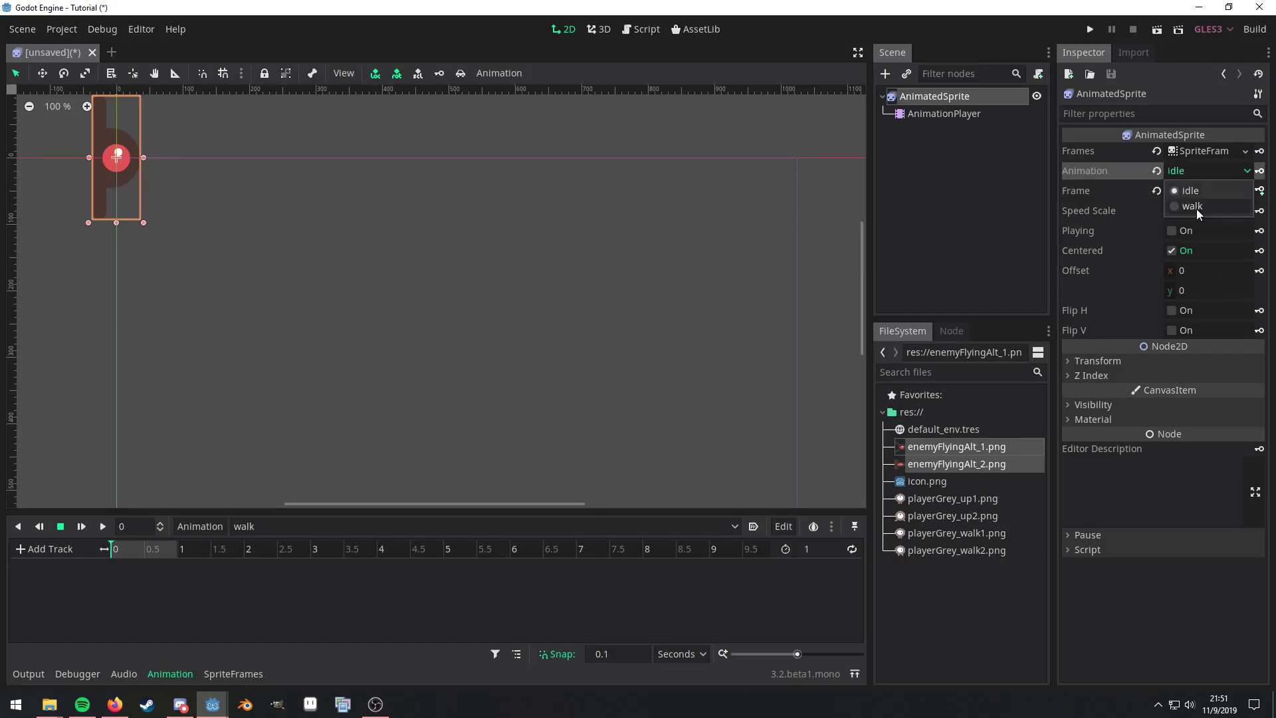
{"action": "left_click", "coordinate": [1192, 206]}
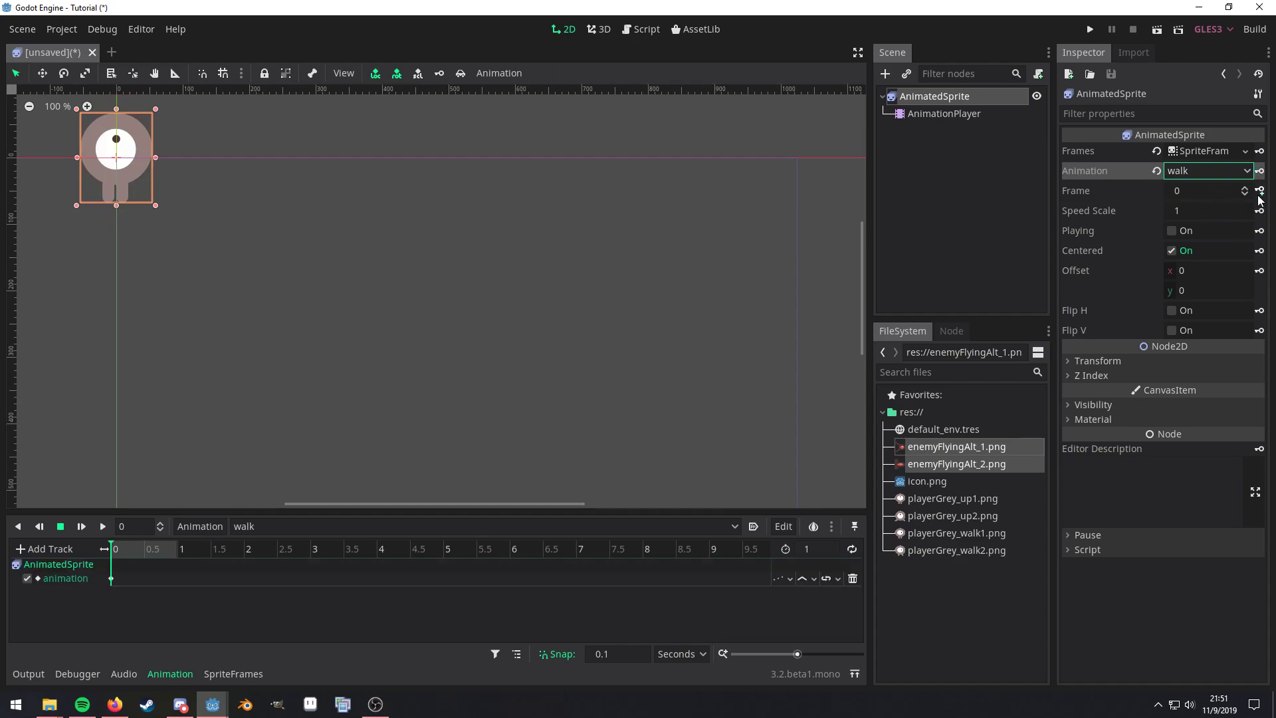
{"action": "left_click", "coordinate": [1258, 190]}
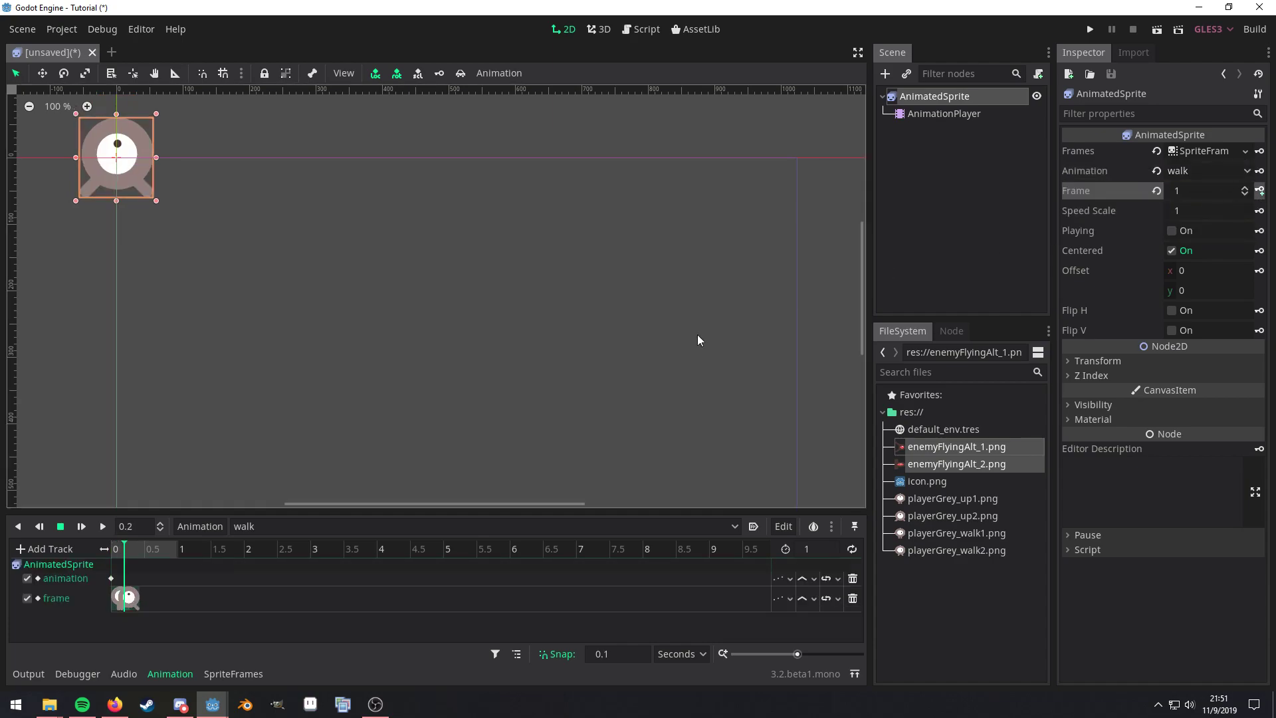
{"action": "mouse_move", "coordinate": [666, 633]}
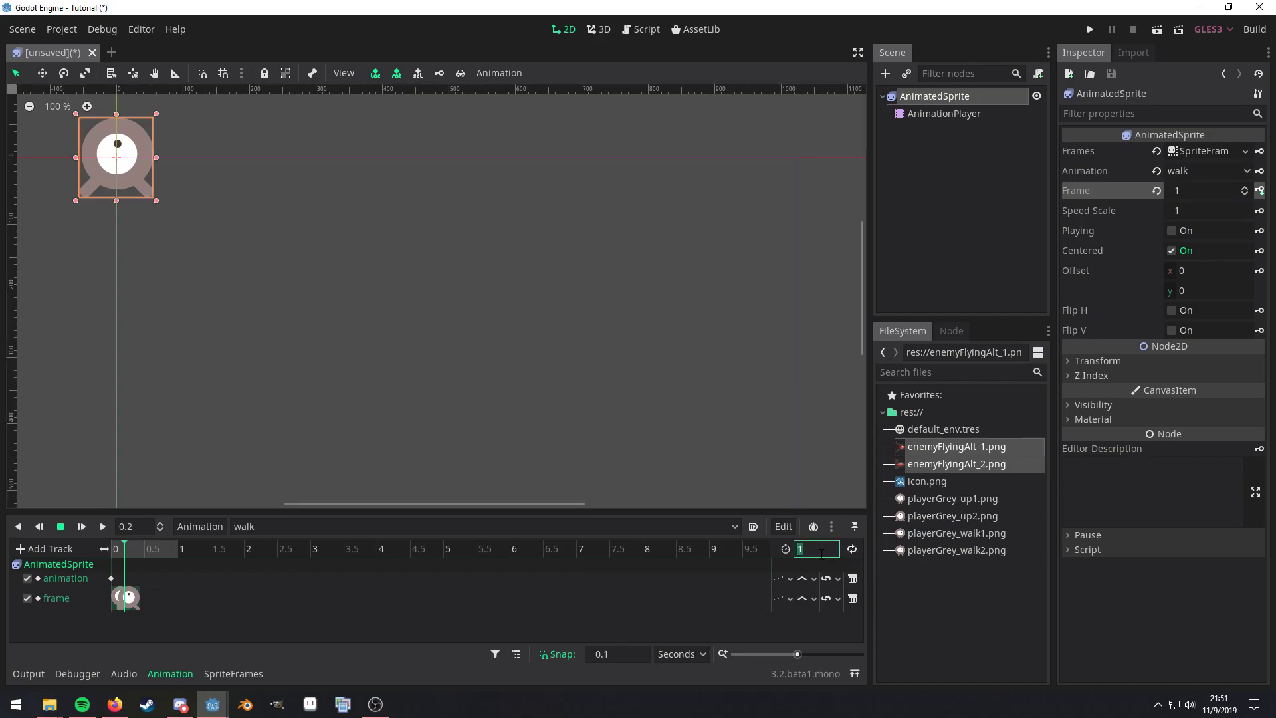
Set the walk animation length to 0.2 s and switch to the idle animation
{"action": "type", "text": "0.2"}
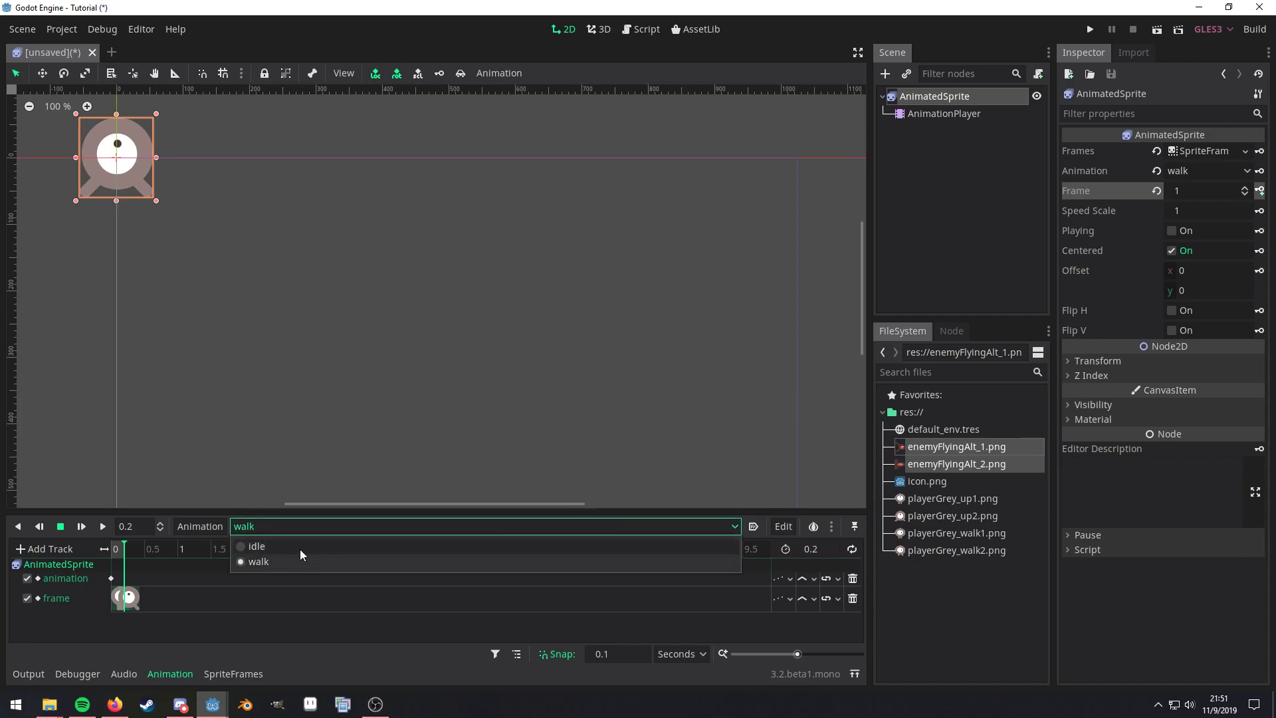
{"action": "left_click", "coordinate": [257, 547]}
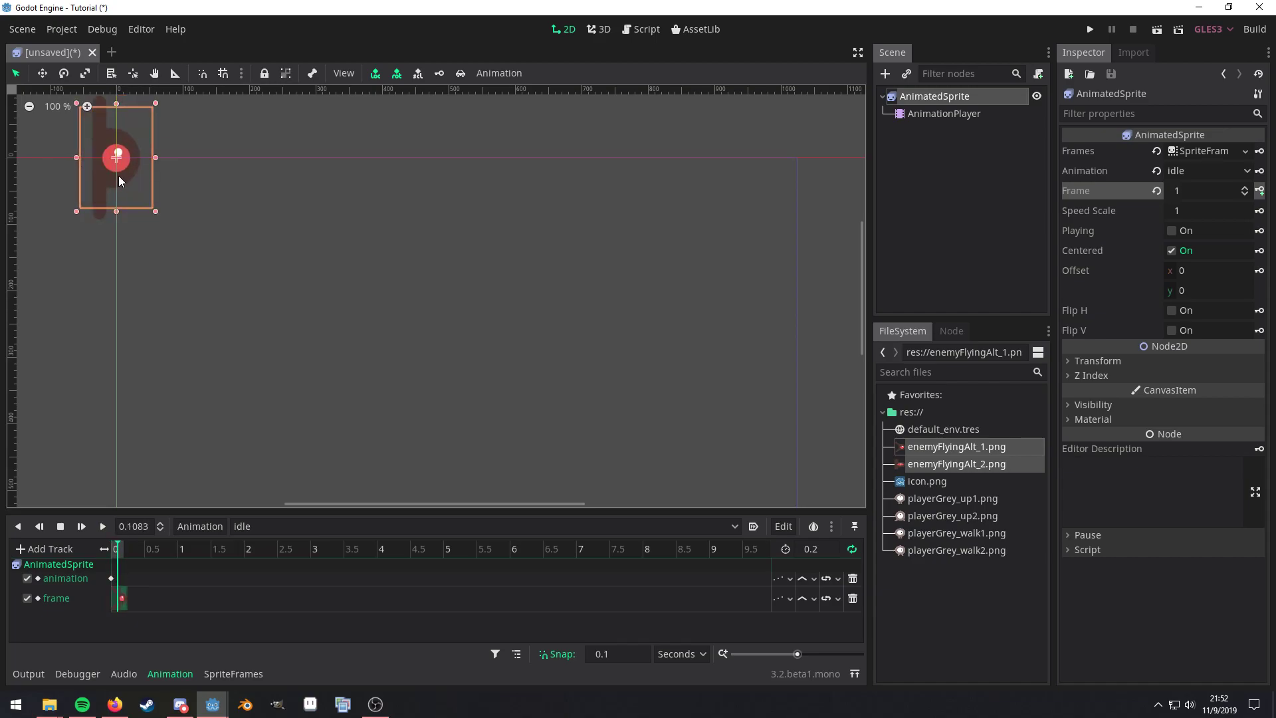
{"action": "mouse_move", "coordinate": [1234, 168]}
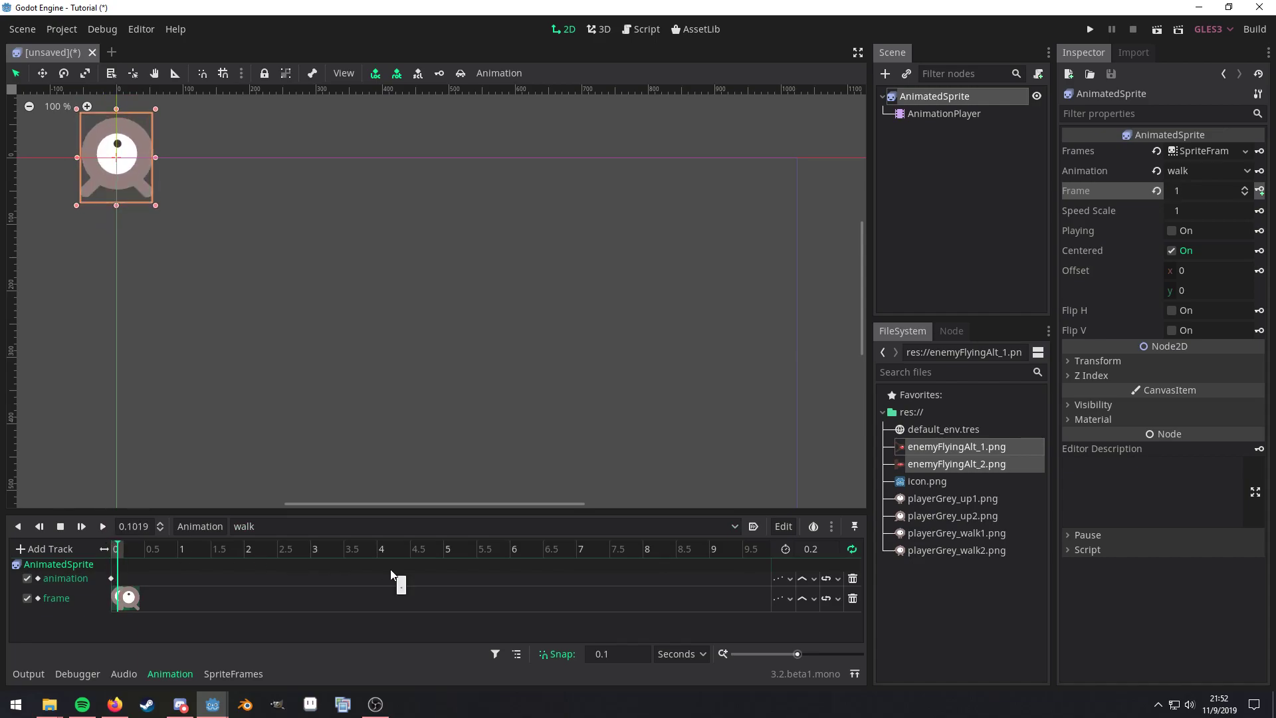
{"action": "mouse_move", "coordinate": [1035, 142]}
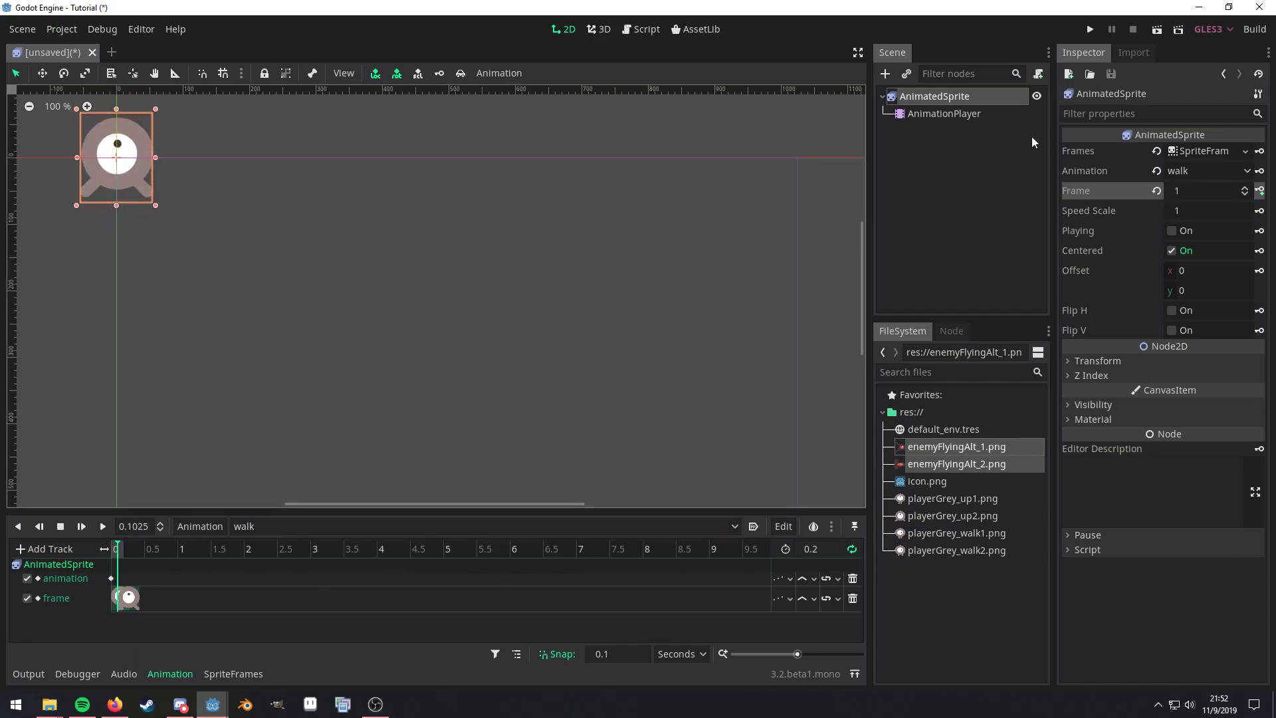
{"action": "mouse_move", "coordinate": [965, 204]}
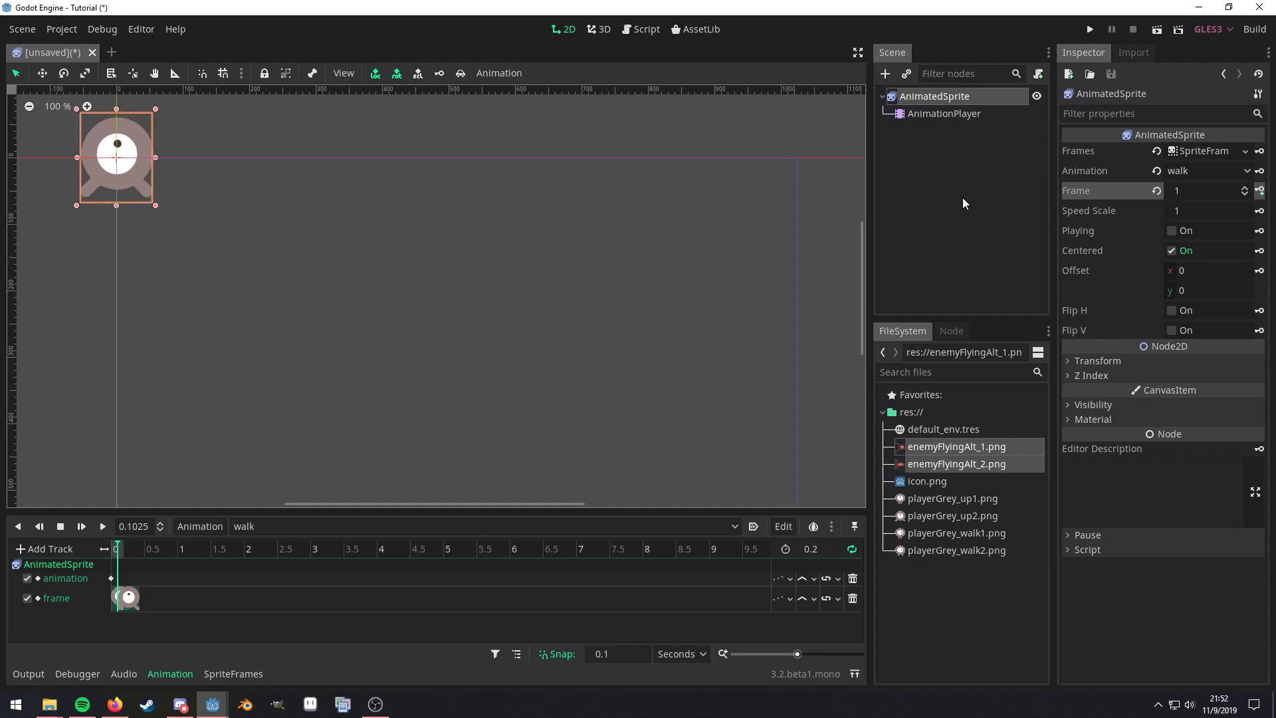
{"action": "mouse_move", "coordinate": [962, 292]}
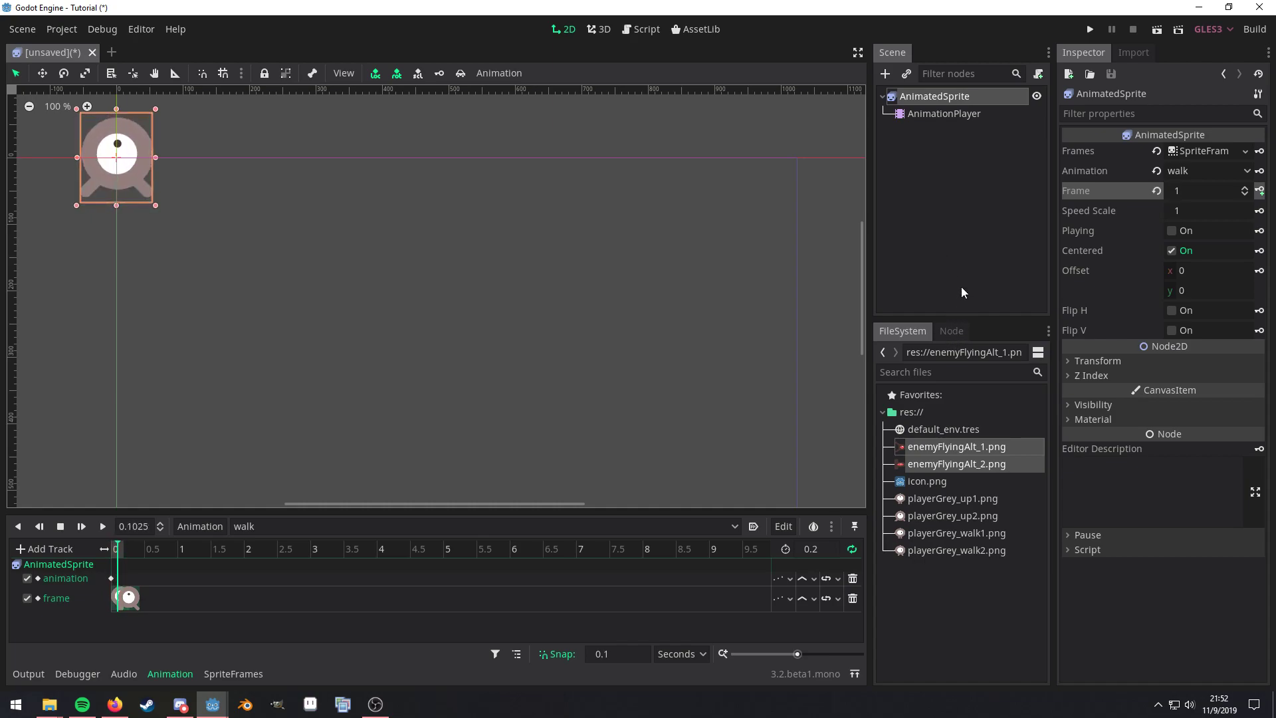